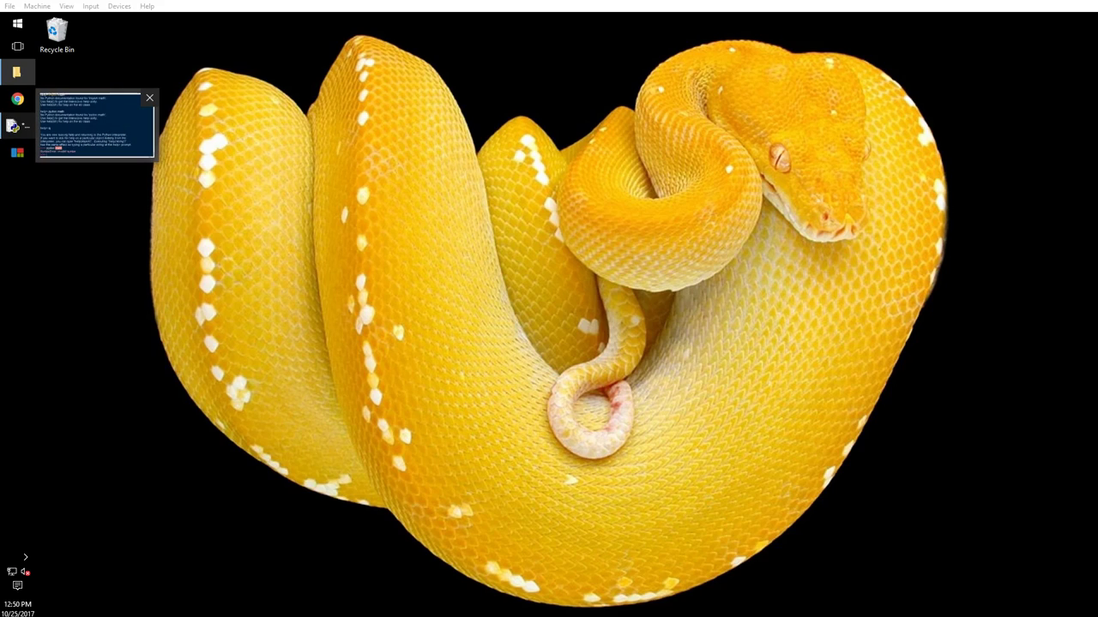
Close the IDLE shell from its taskbar menu, then check the file browser window's menu
right_click(17, 126)
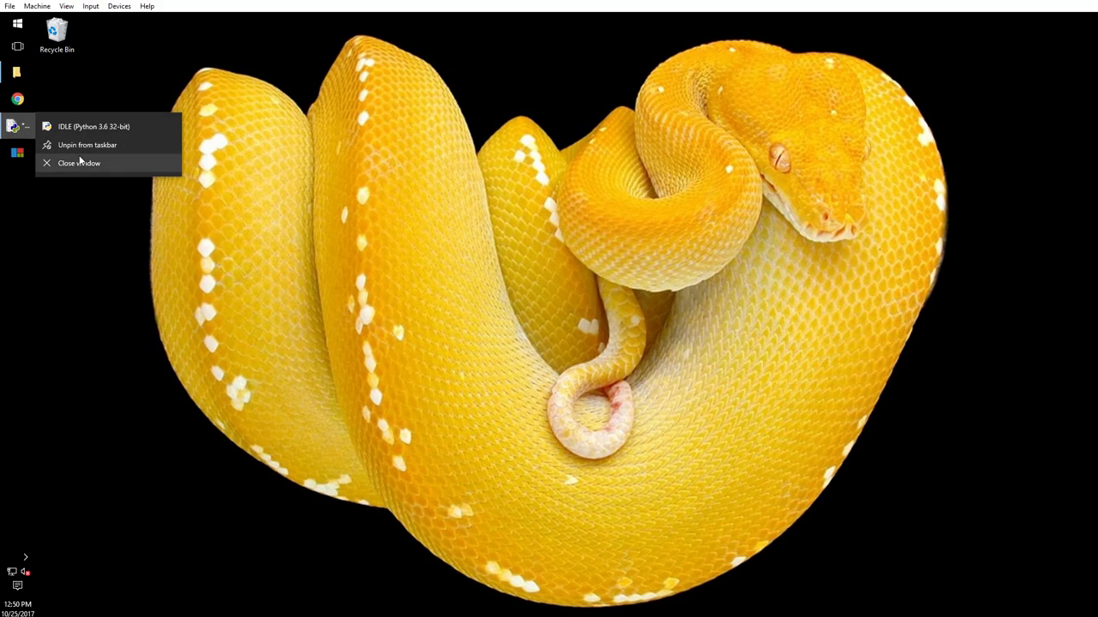
left_click(79, 163)
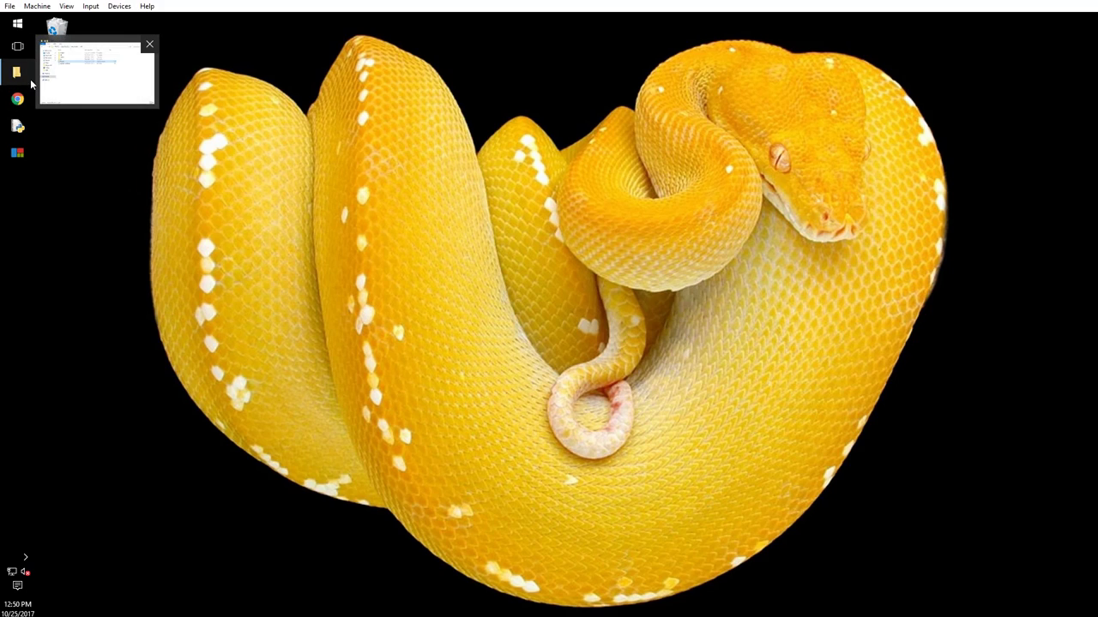
right_click(17, 72)
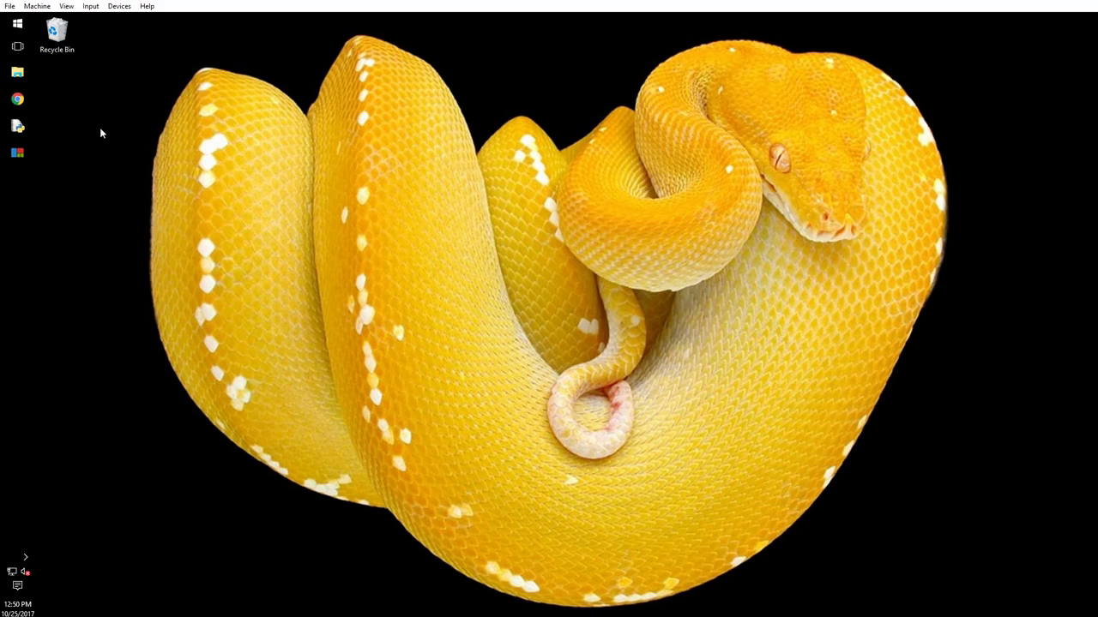
mouse_move(167, 192)
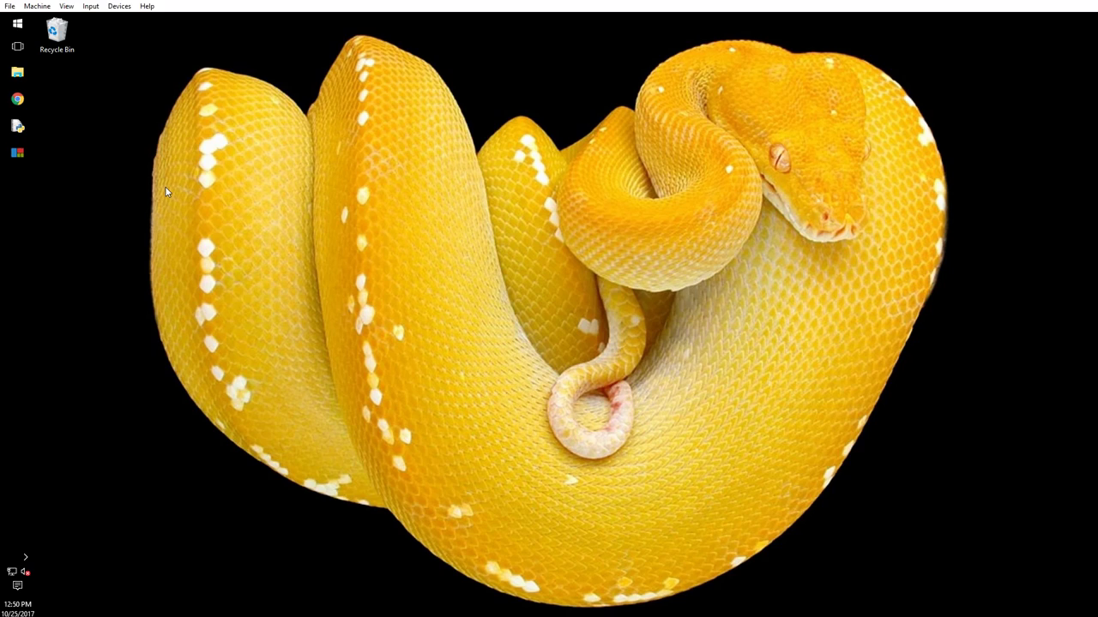
mouse_move(17, 126)
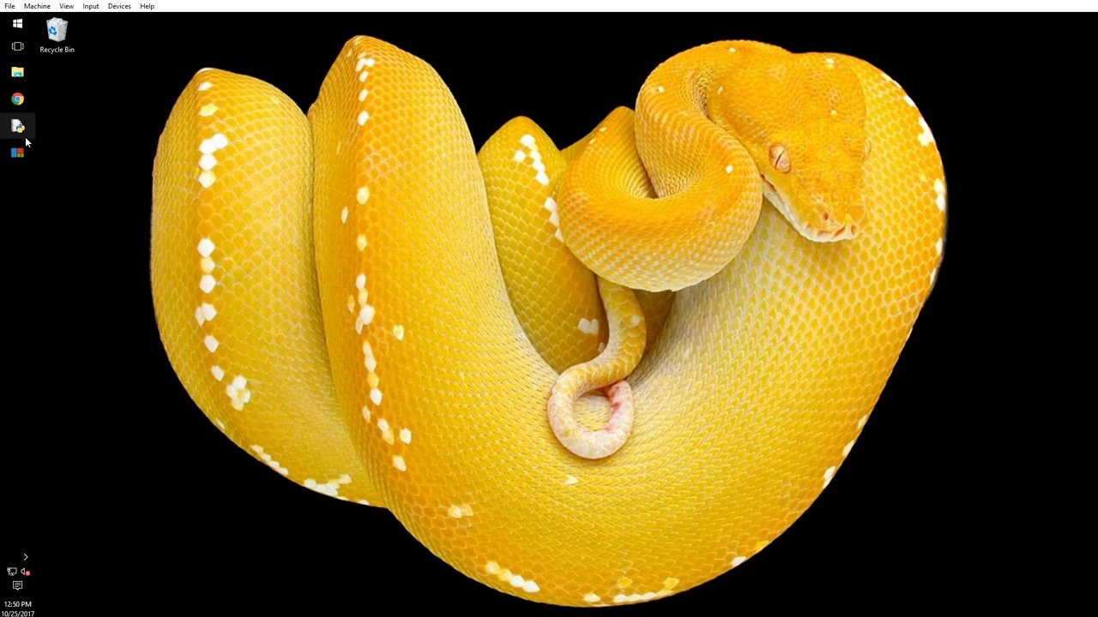
mouse_move(329, 169)
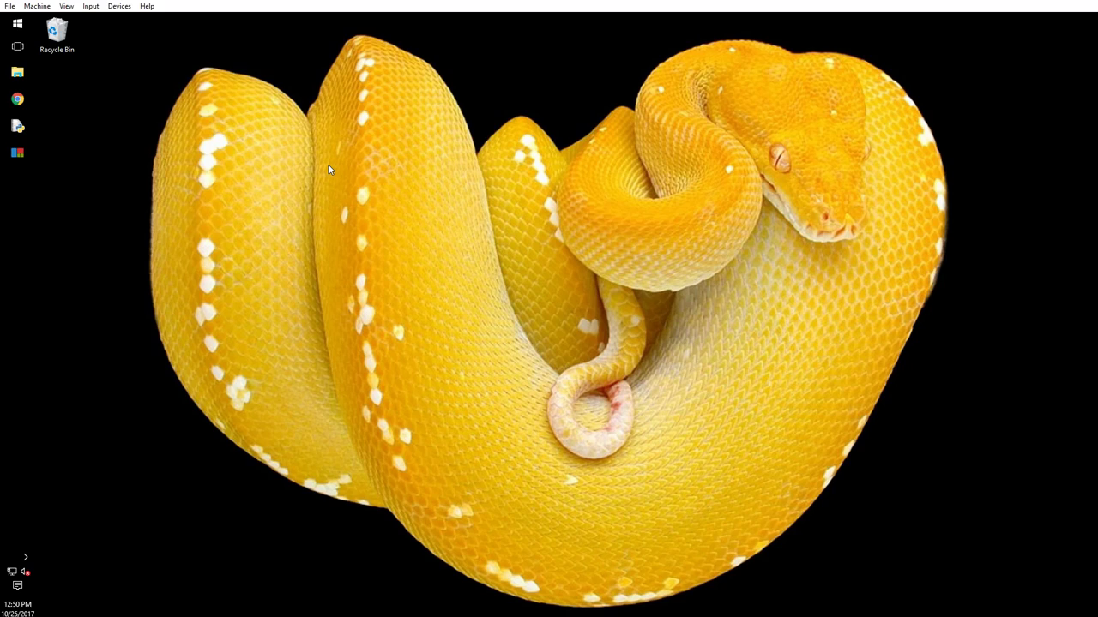
mouse_move(48, 184)
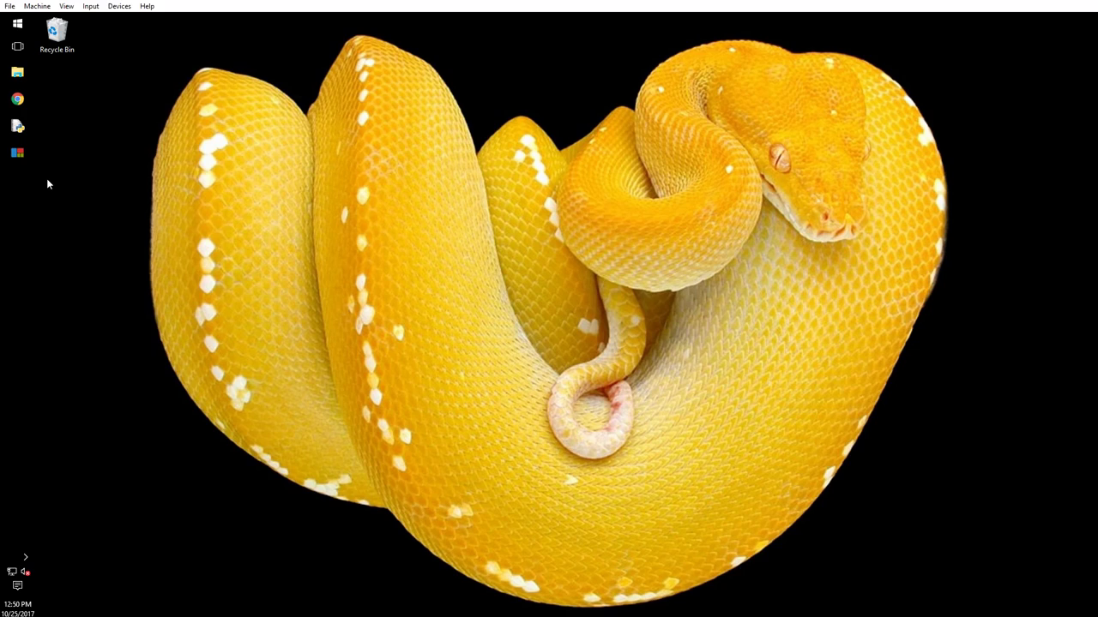
mouse_move(535, 401)
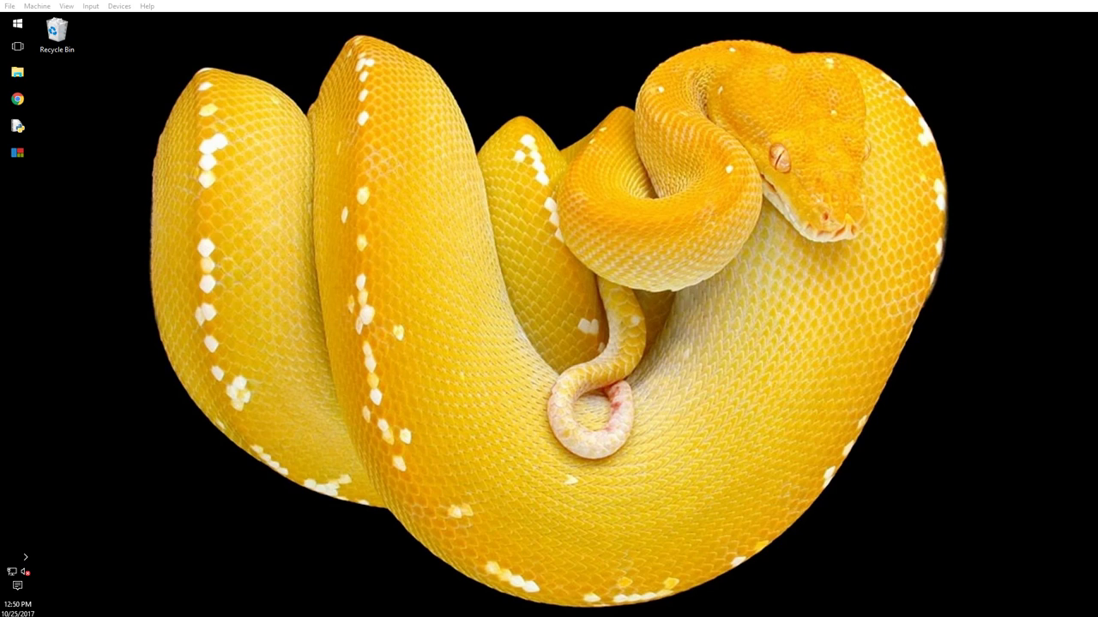
Launch Command Prompt from a cmd search and type python at the prompt
left_click(17, 23)
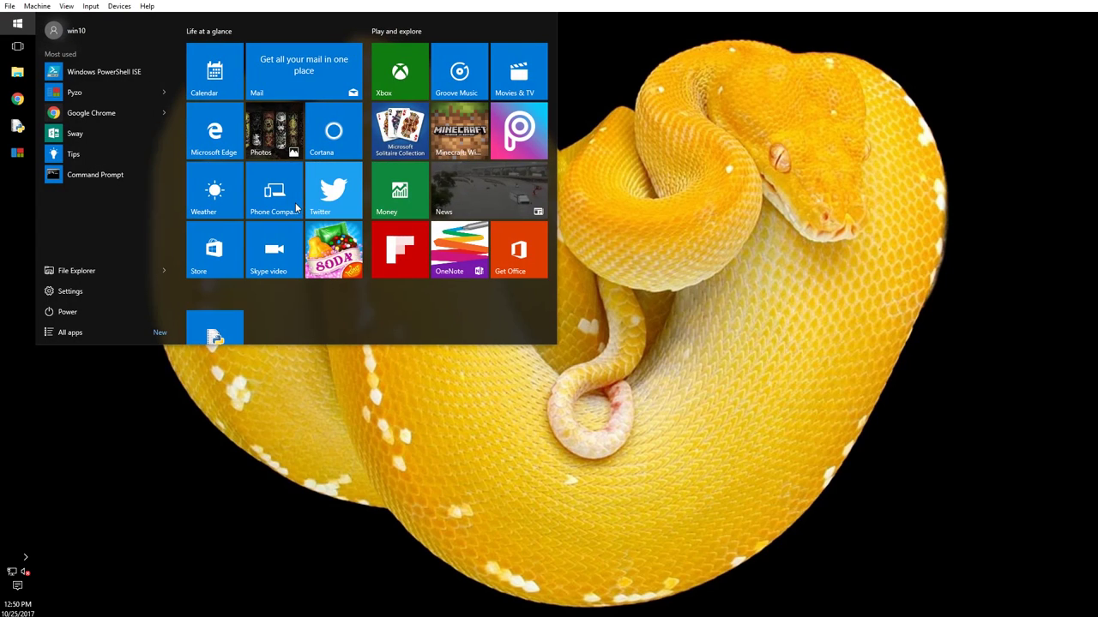
type("cmd")
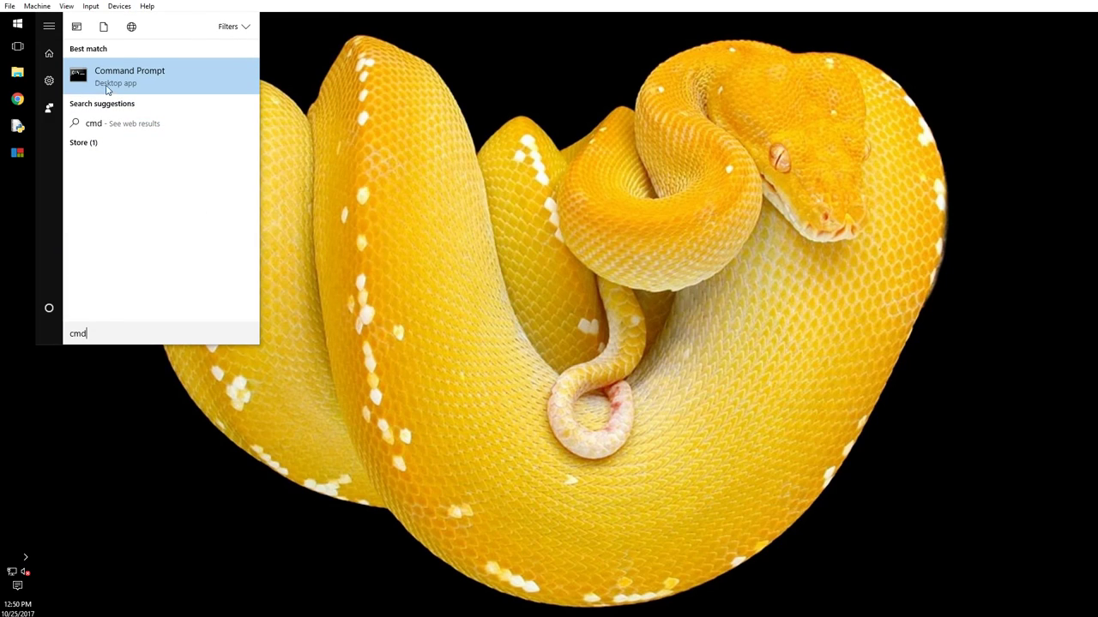
left_click(128, 76)
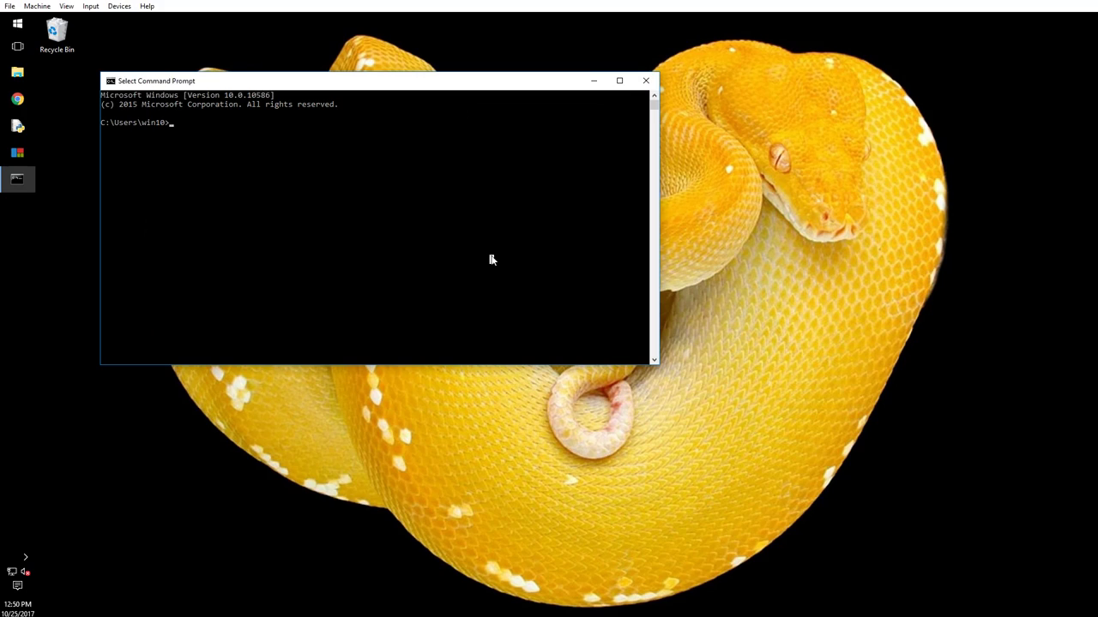
type("python")
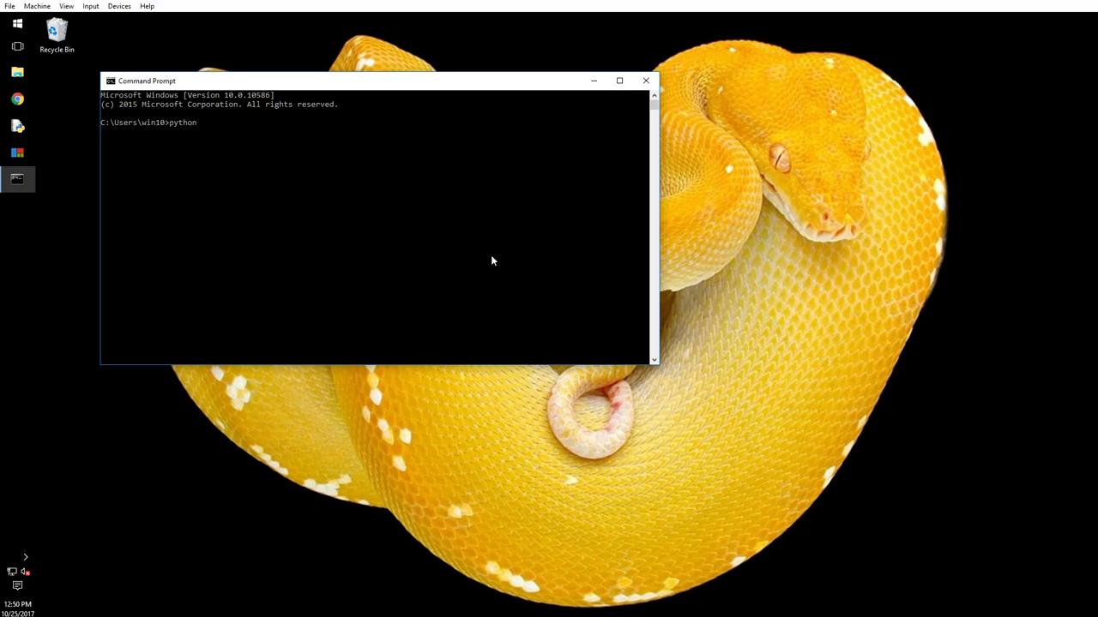
Set the console font size to 36 in the window properties
right_click(172, 80)
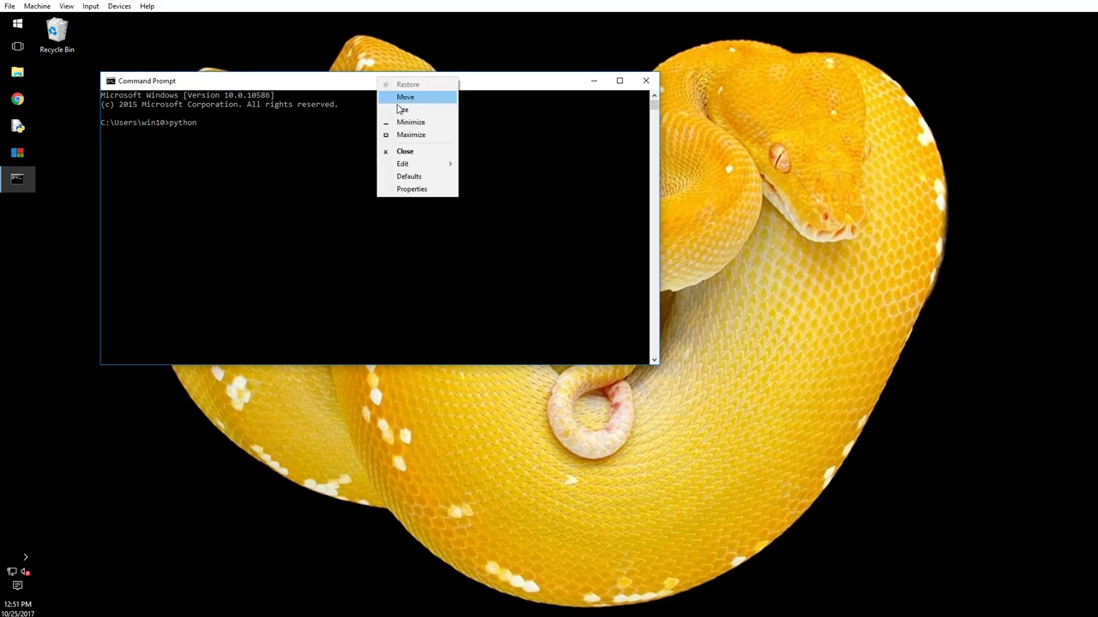
left_click(411, 189)
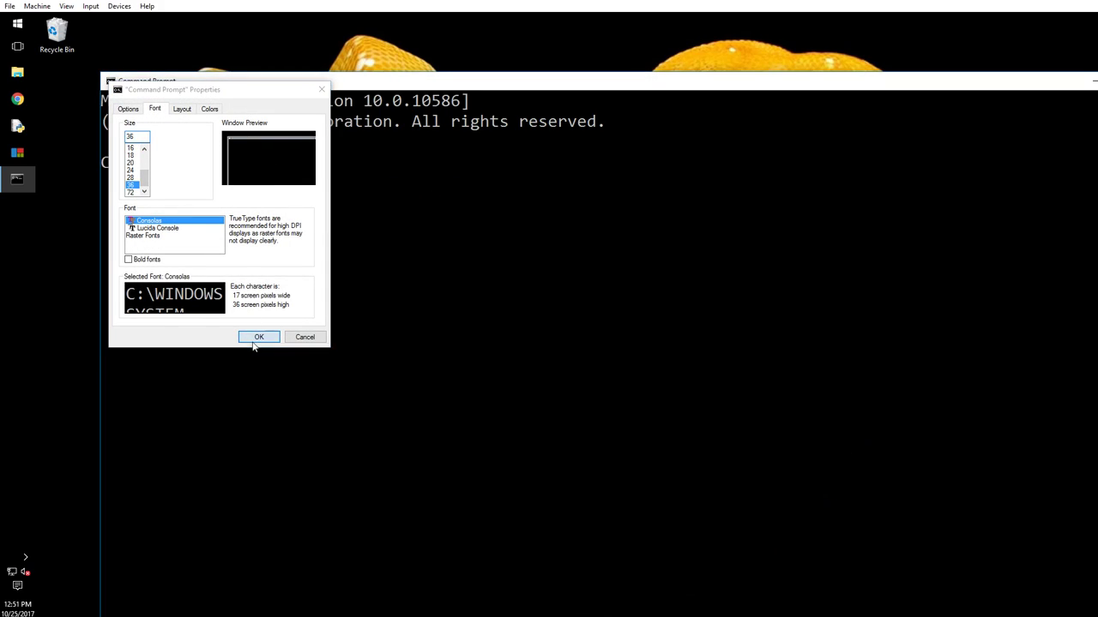
left_click(259, 336)
type("python")
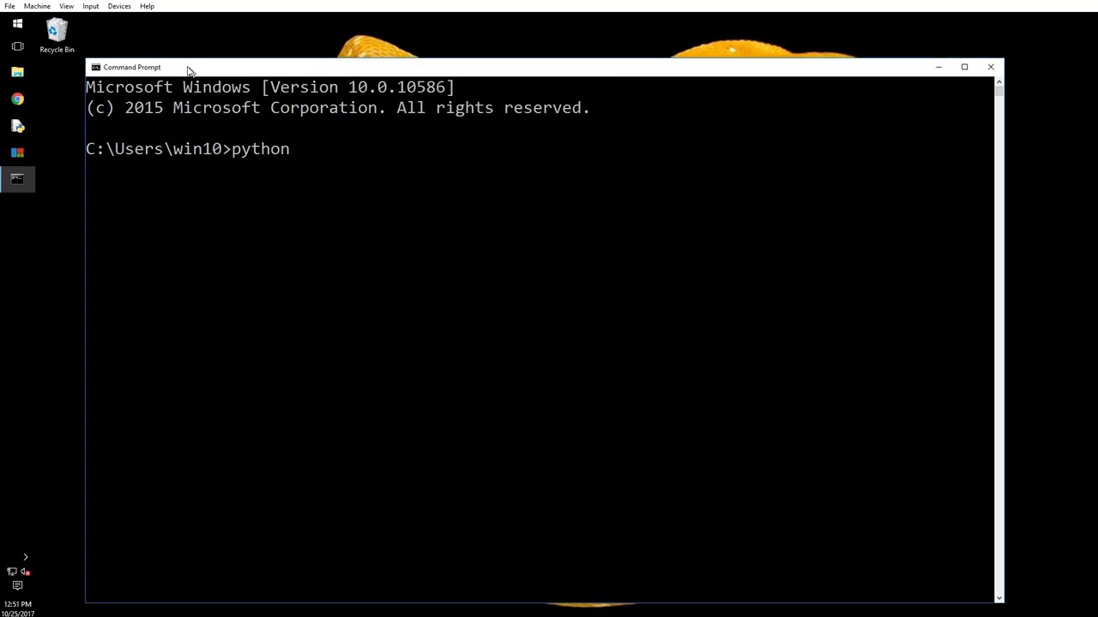
Run 'python -m pydoc math' and scroll through the math module help
left_click(352, 142)
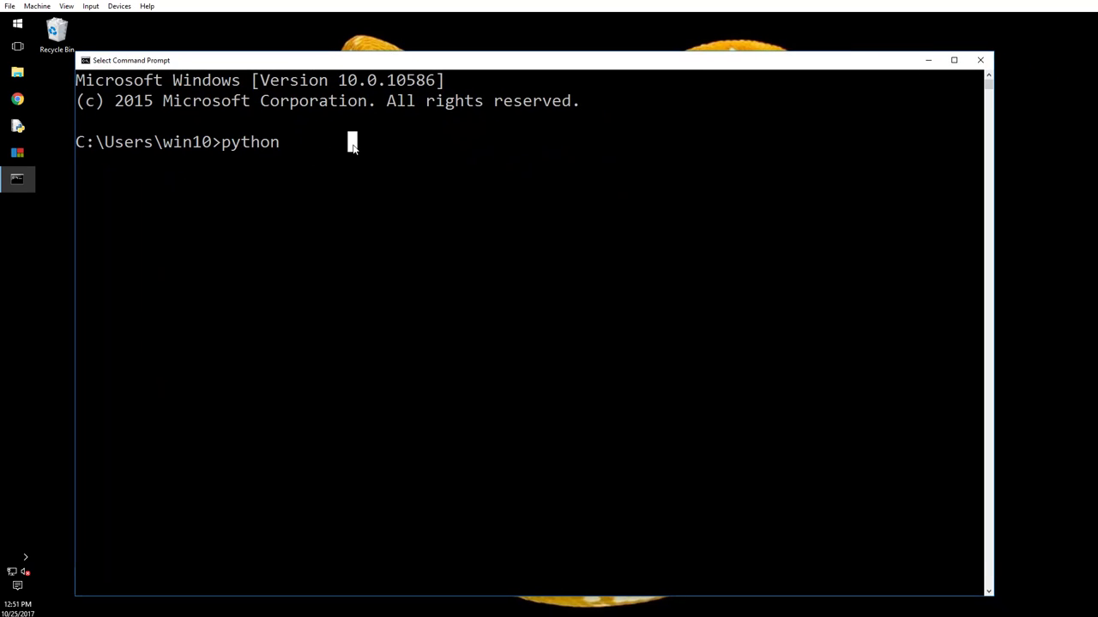
key("BackSpace")
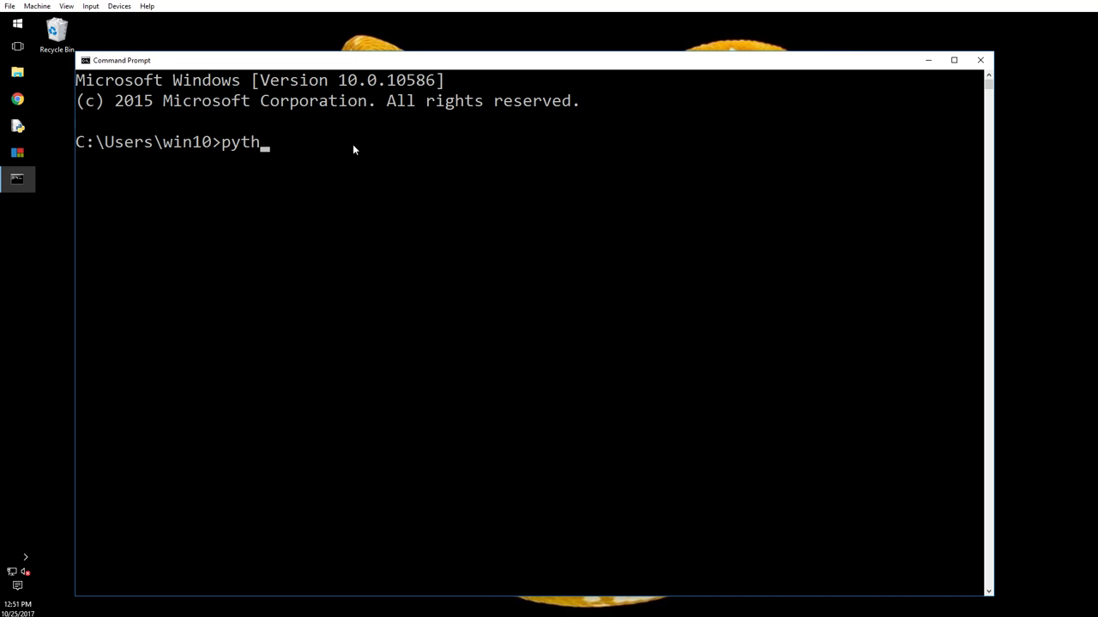
type("on -")
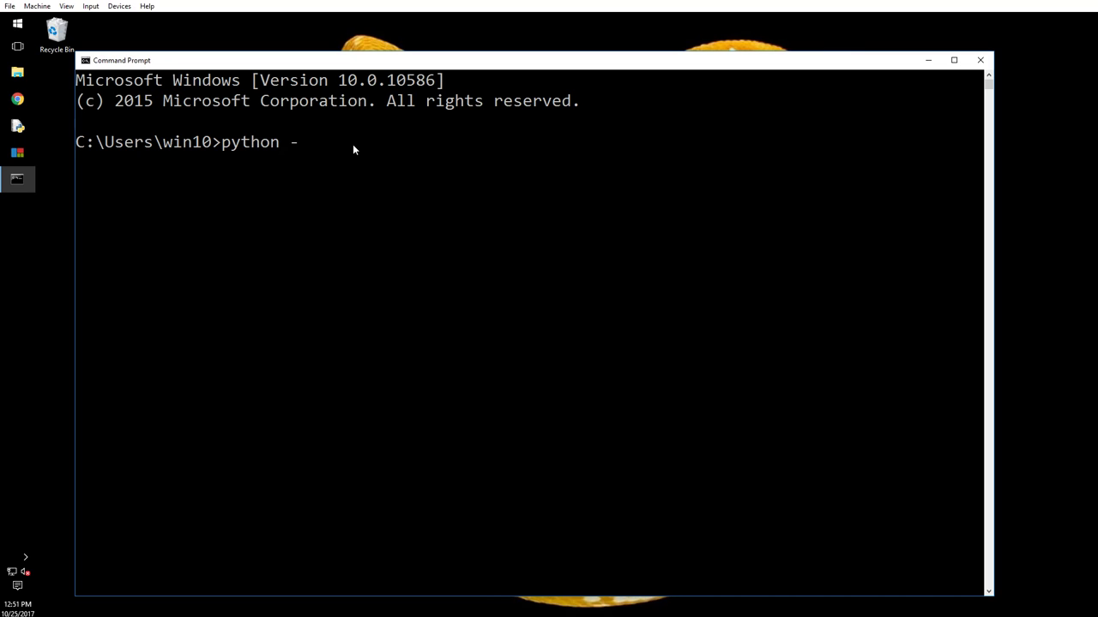
type("m pydoc")
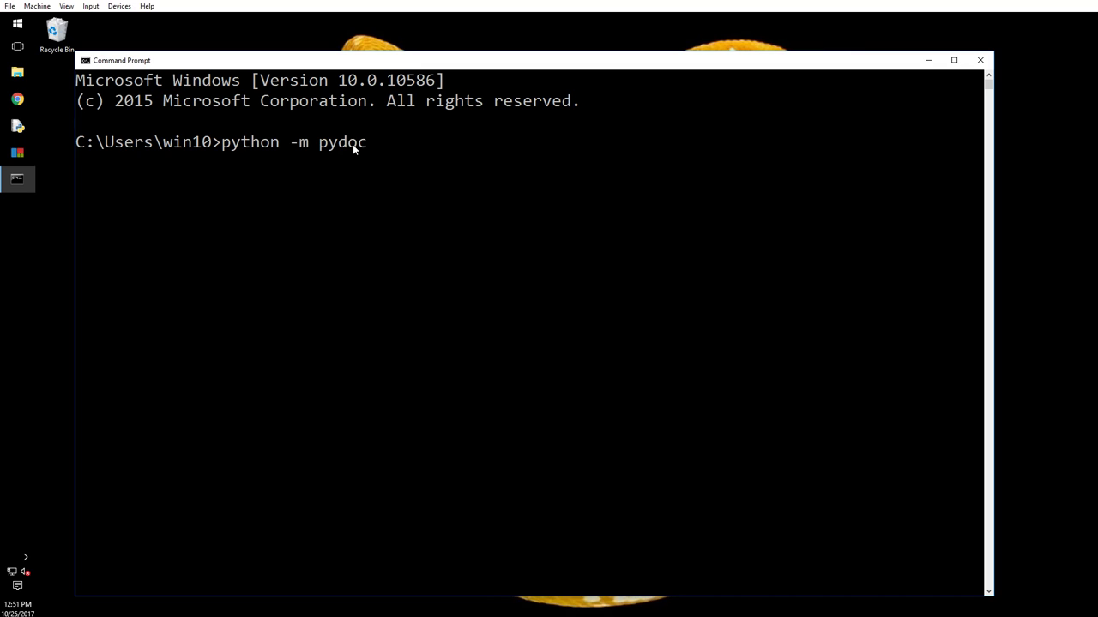
key("Return")
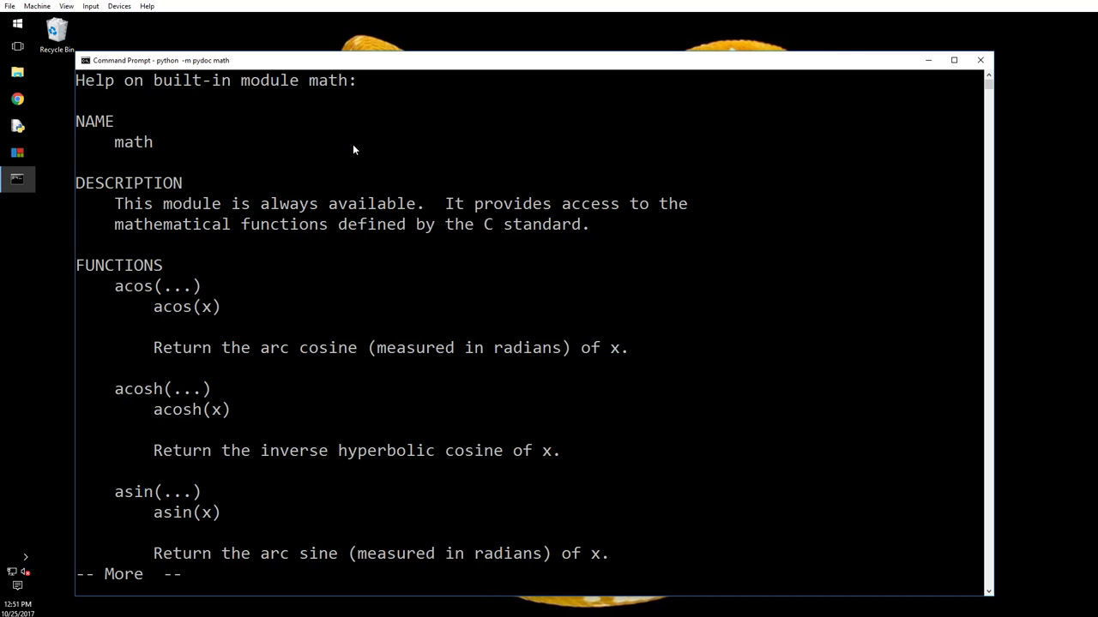
scroll("up", 3)
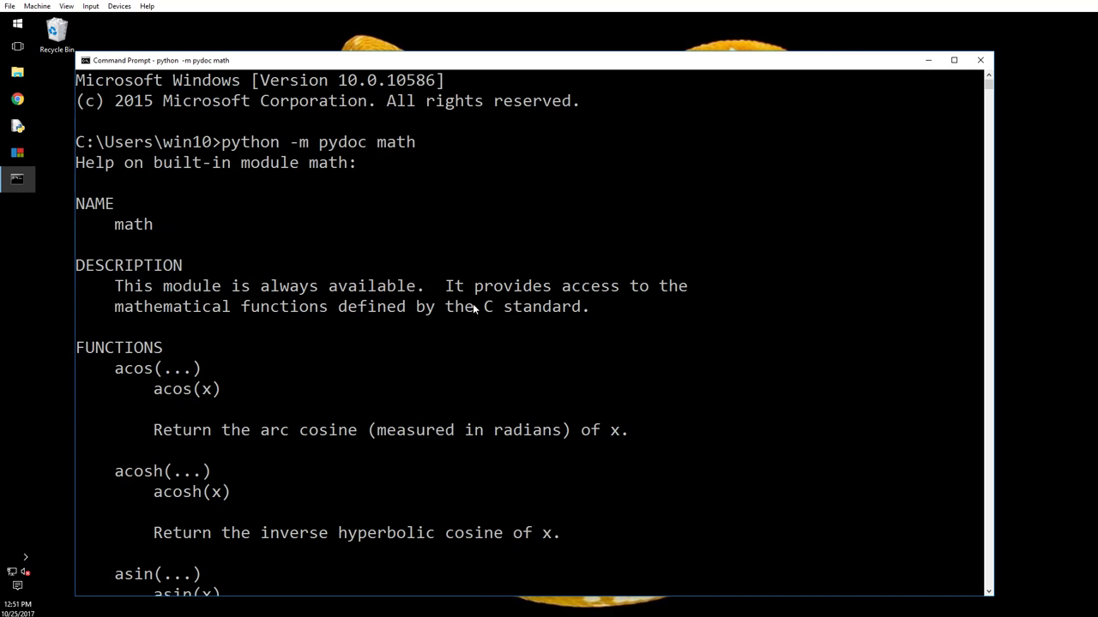
mouse_move(183, 303)
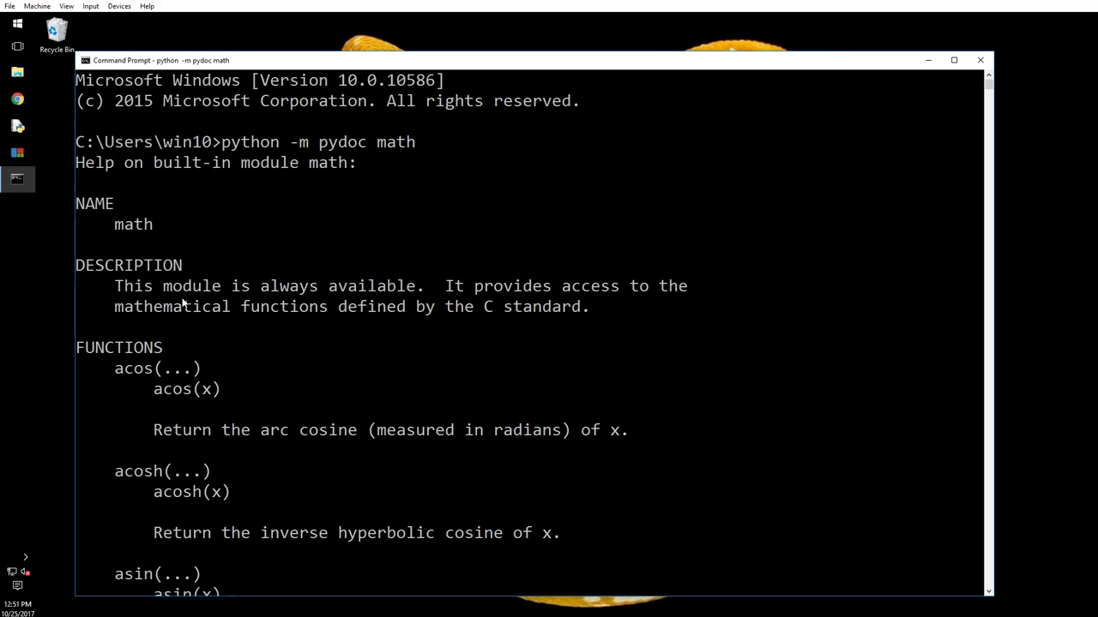
scroll("down", 3)
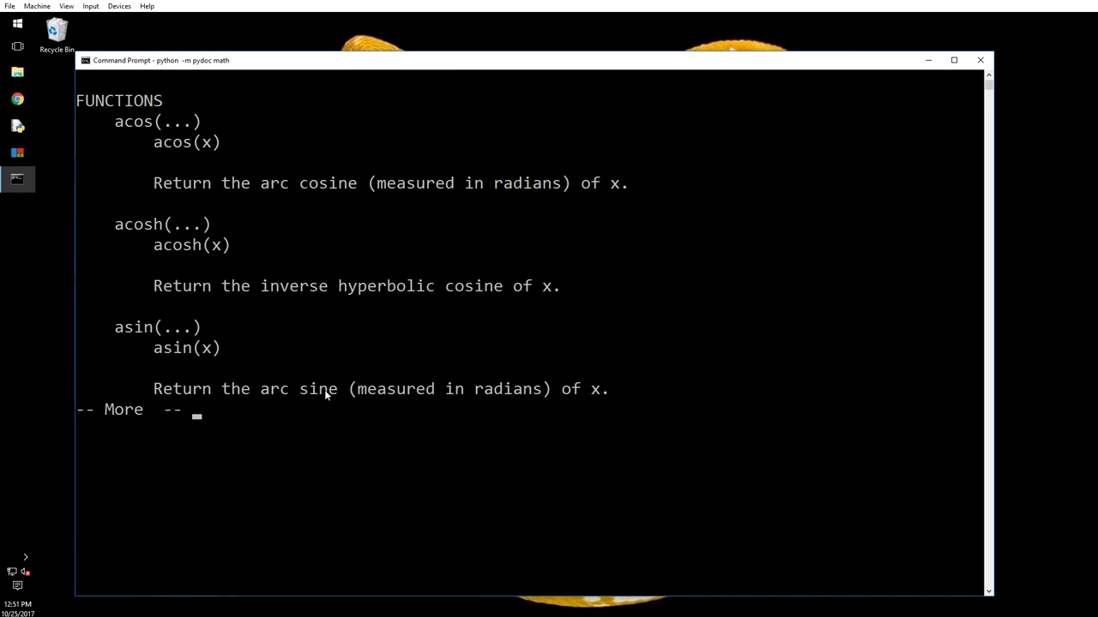
mouse_move(806, 312)
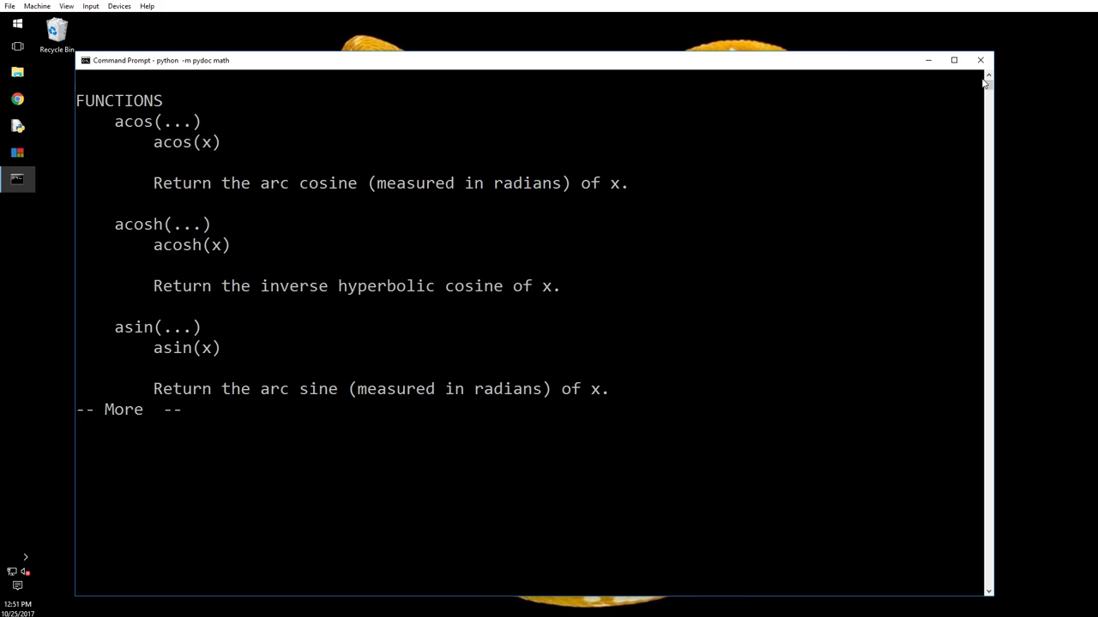
mouse_move(981, 60)
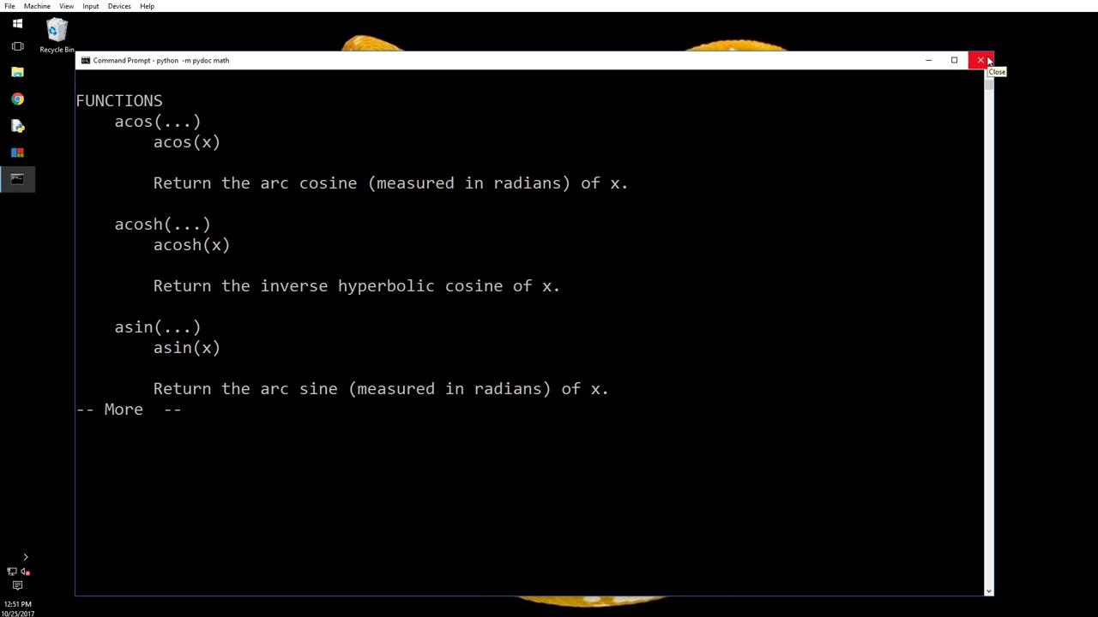
mouse_move(927, 60)
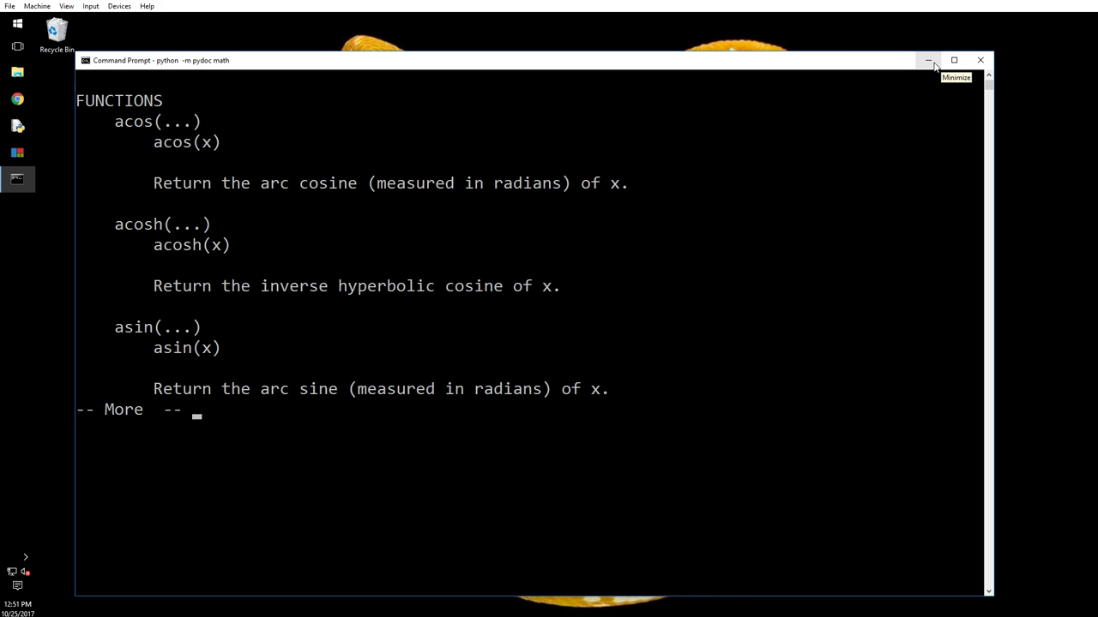
mouse_move(933, 66)
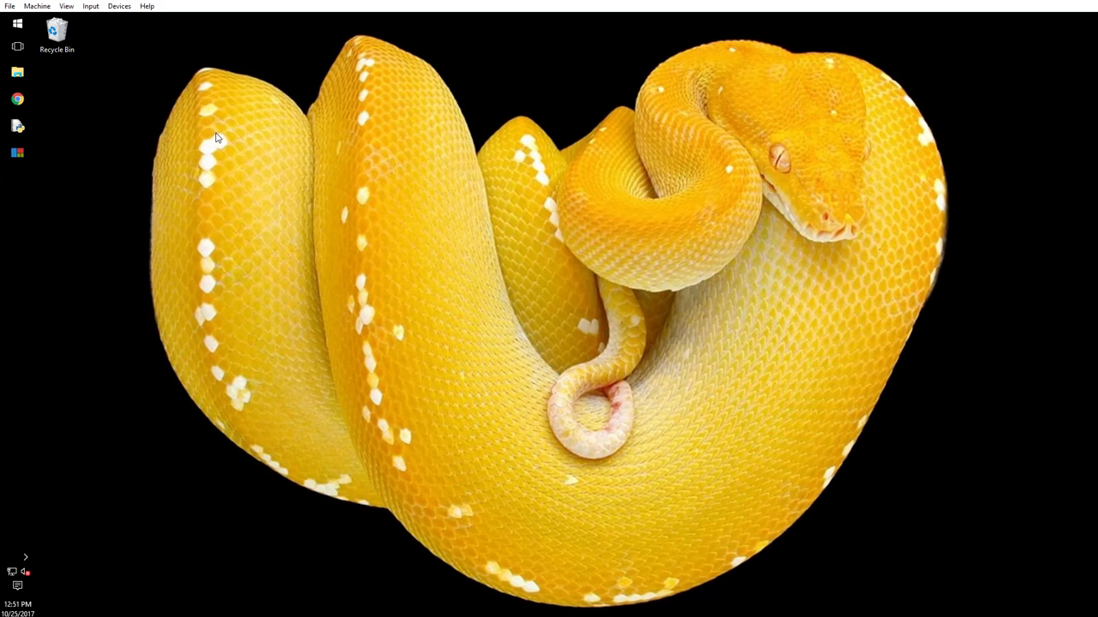
Open the IDLE shell, move it fully onscreen, and enter help()
left_click(17, 126)
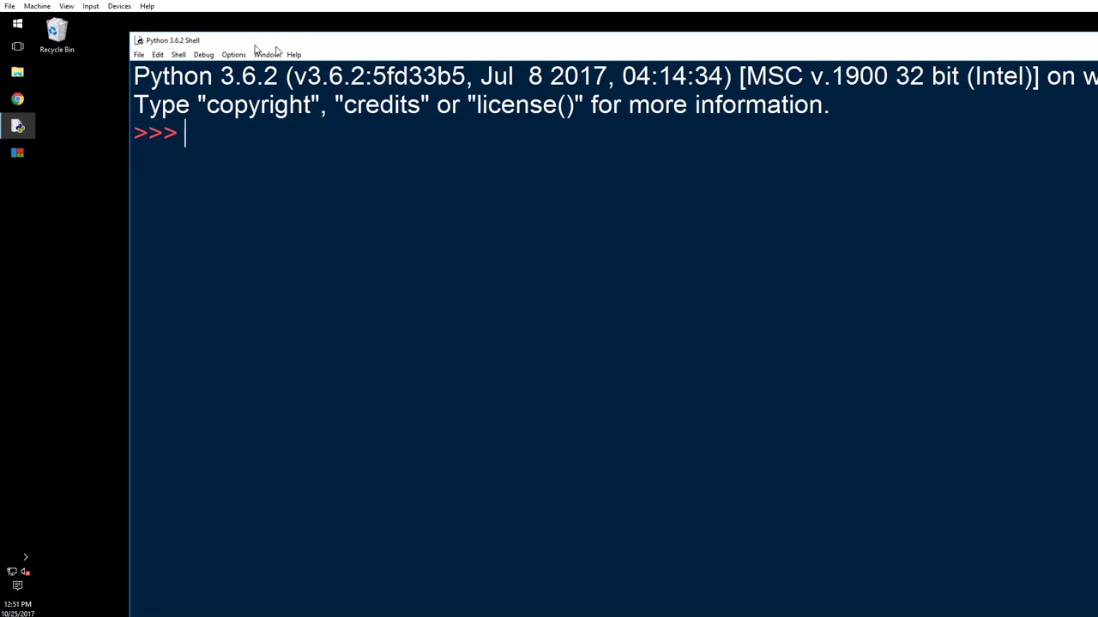
left_click_drag(172, 39, 270, 84)
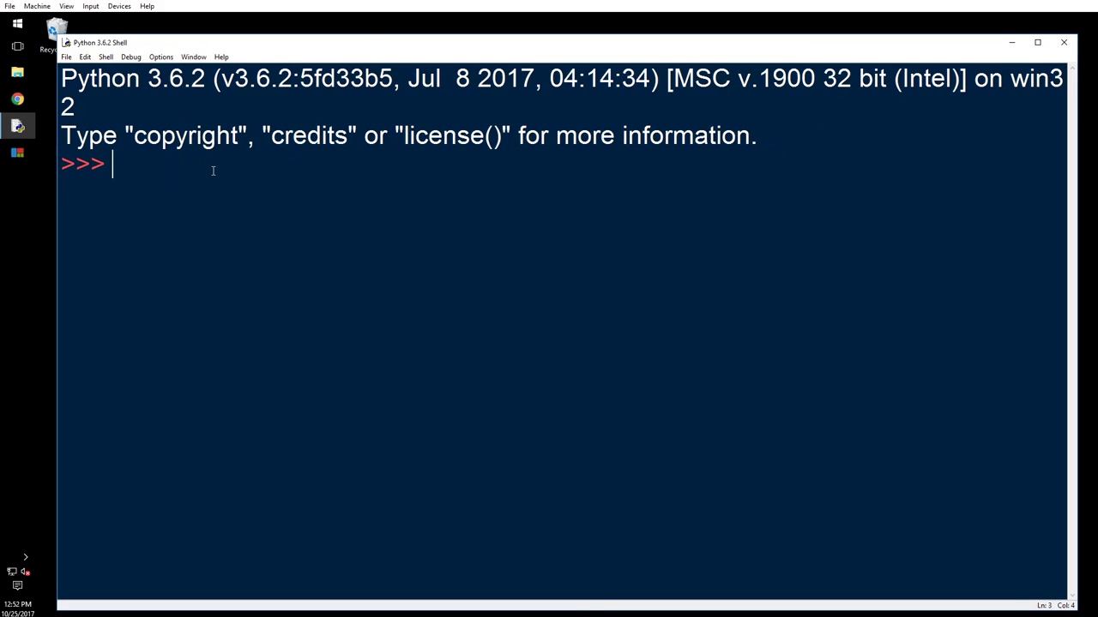
type("help()")
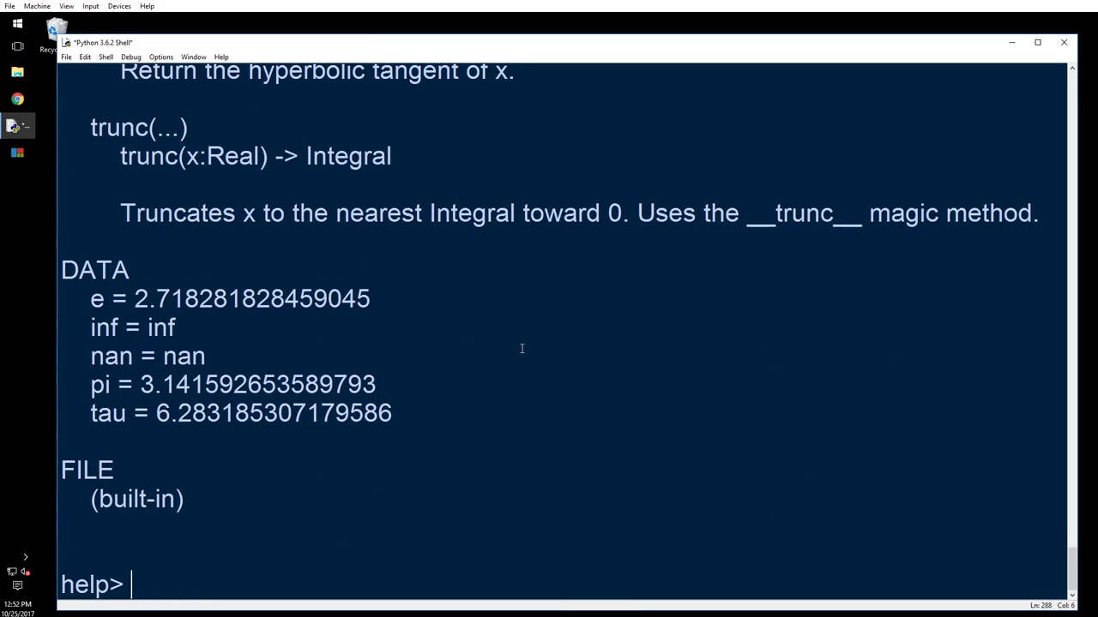
Scroll up and down through the math module documentation
scroll("up", 3)
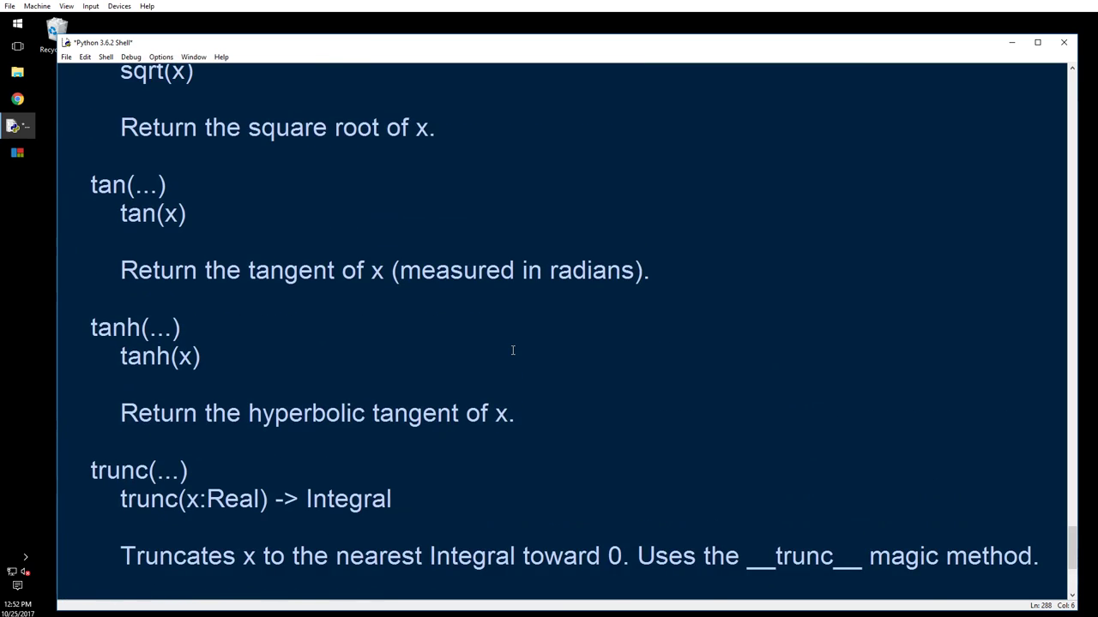
scroll("up", 3)
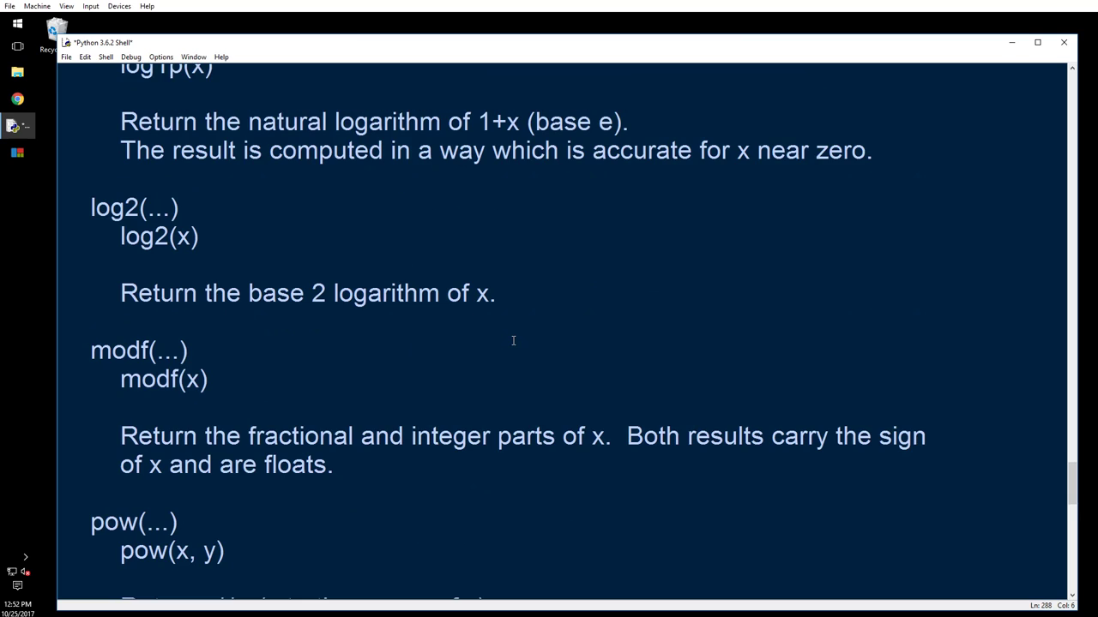
scroll("up", 3)
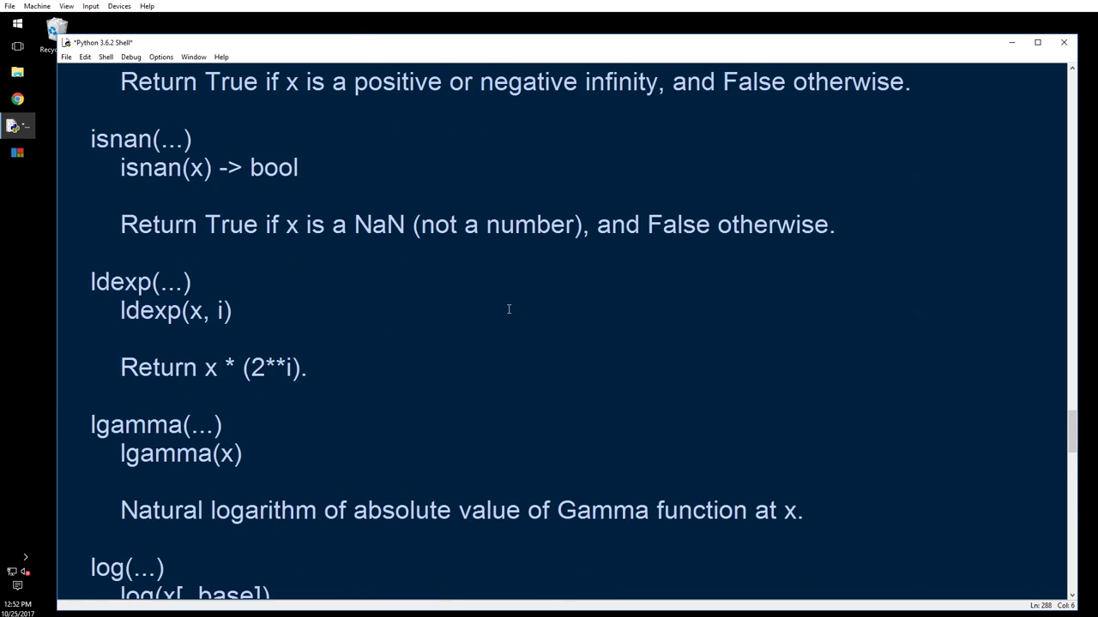
scroll("up", 3)
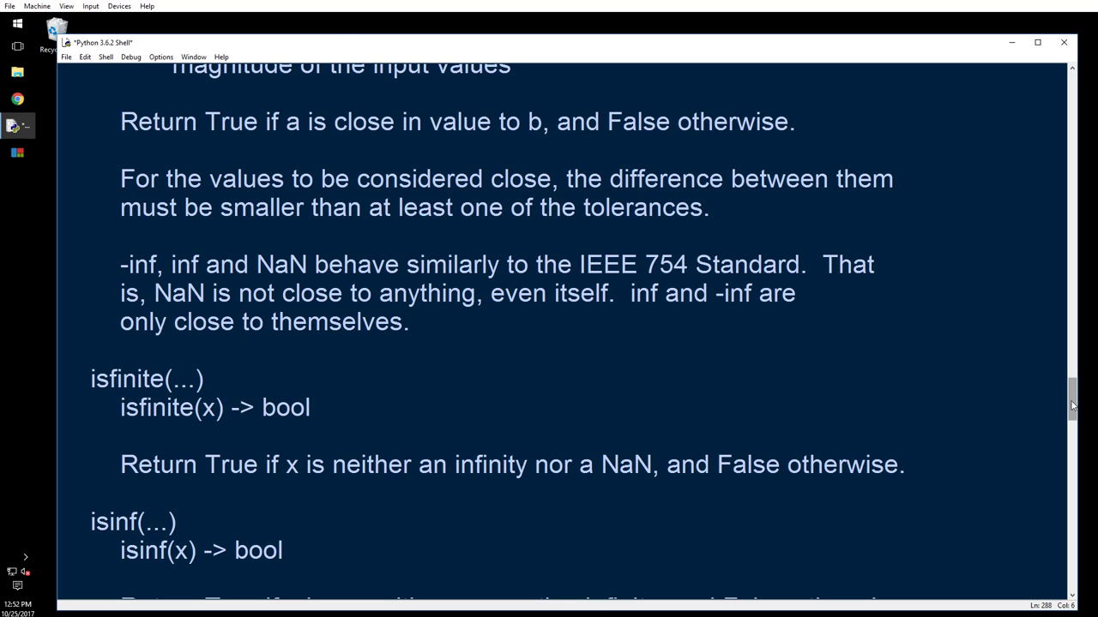
scroll("up", 3)
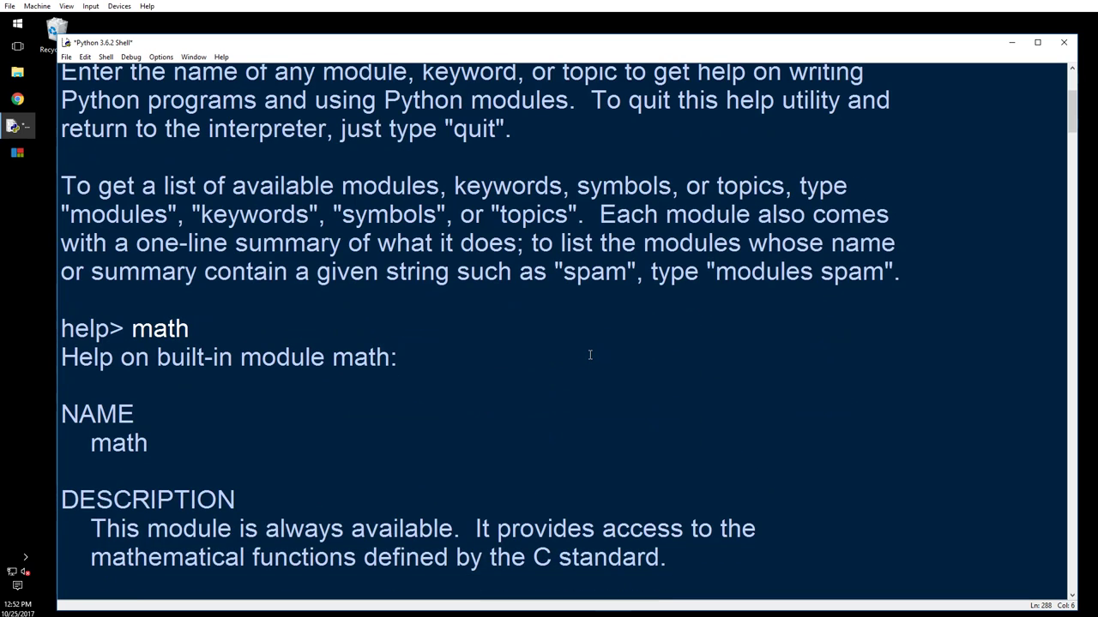
scroll("down", 3)
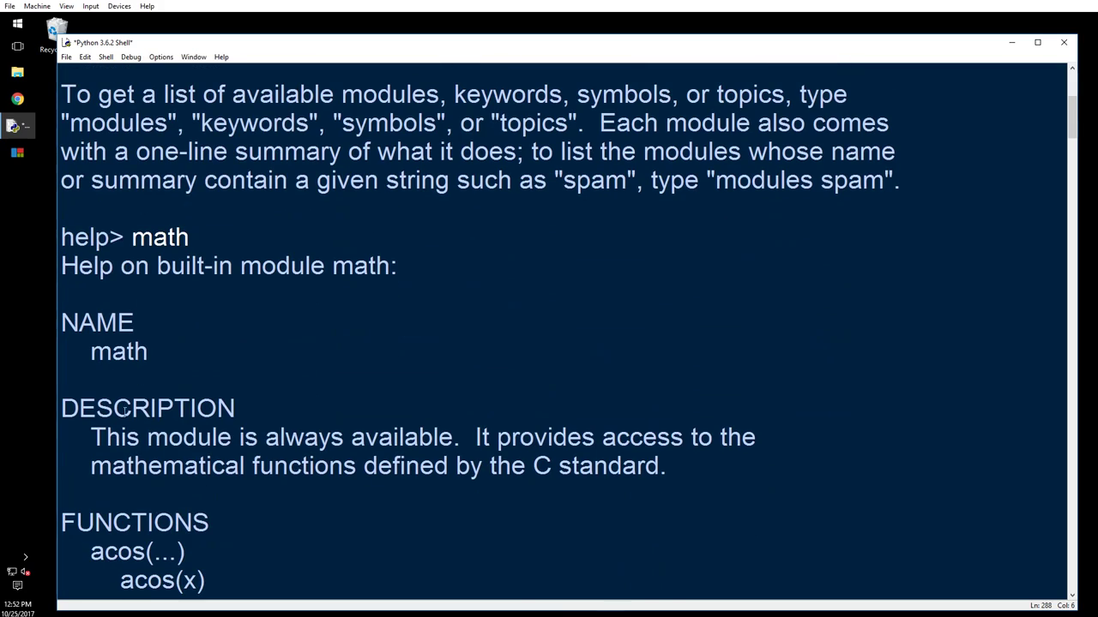
scroll("down", 3)
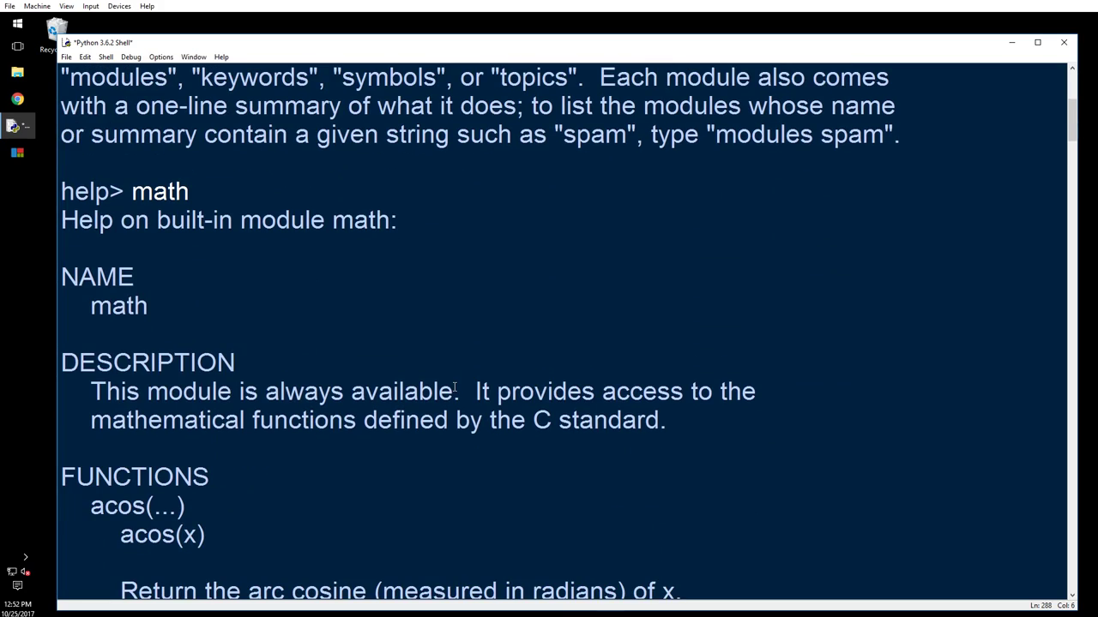
mouse_move(708, 406)
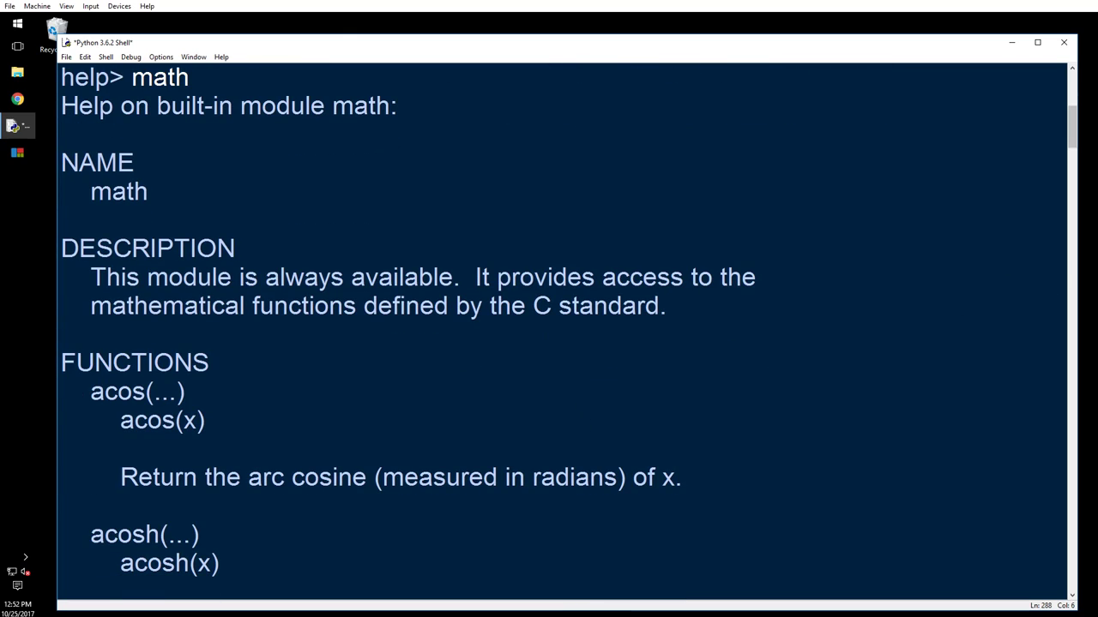
scroll("down", 3)
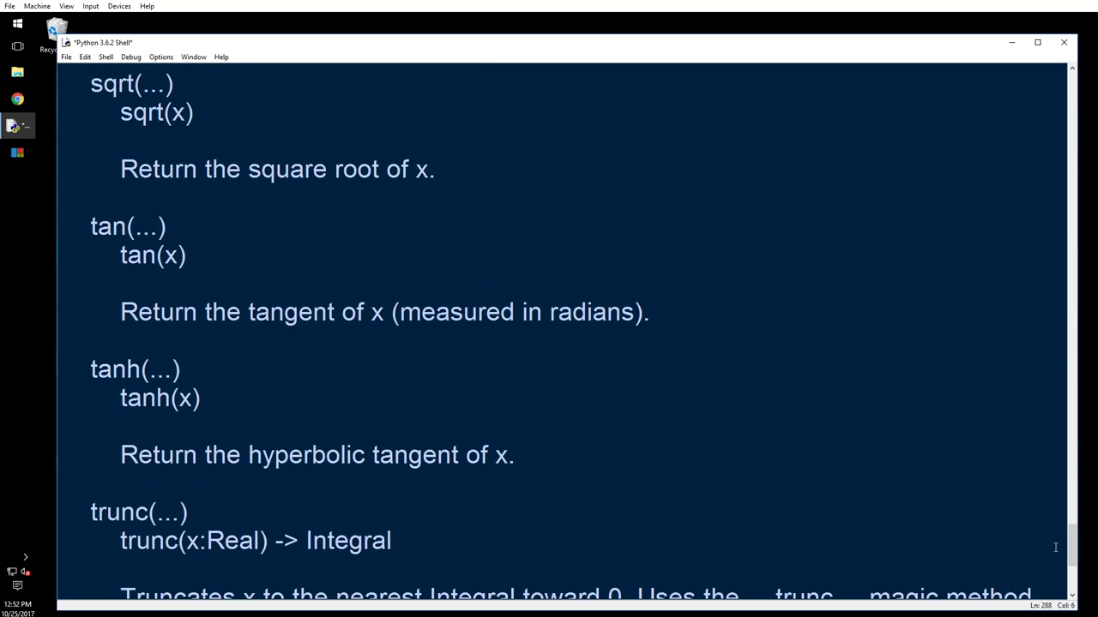
scroll("down", 3)
type("q")
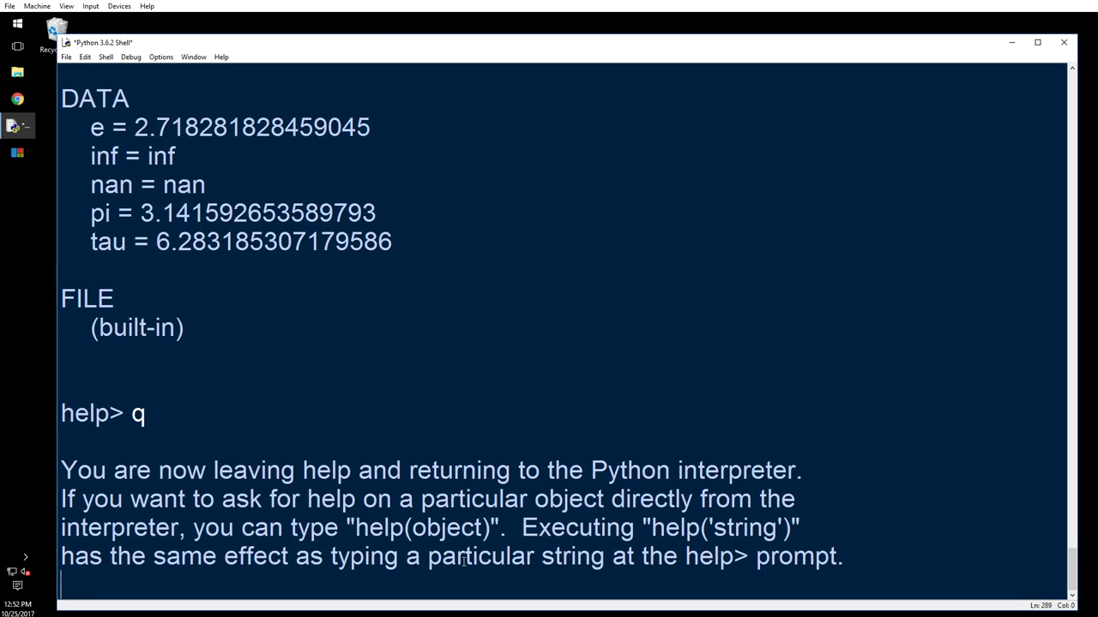
Enter help(math) at the prompt, getting a NameError, and refocus the shell prompt
type("help(")
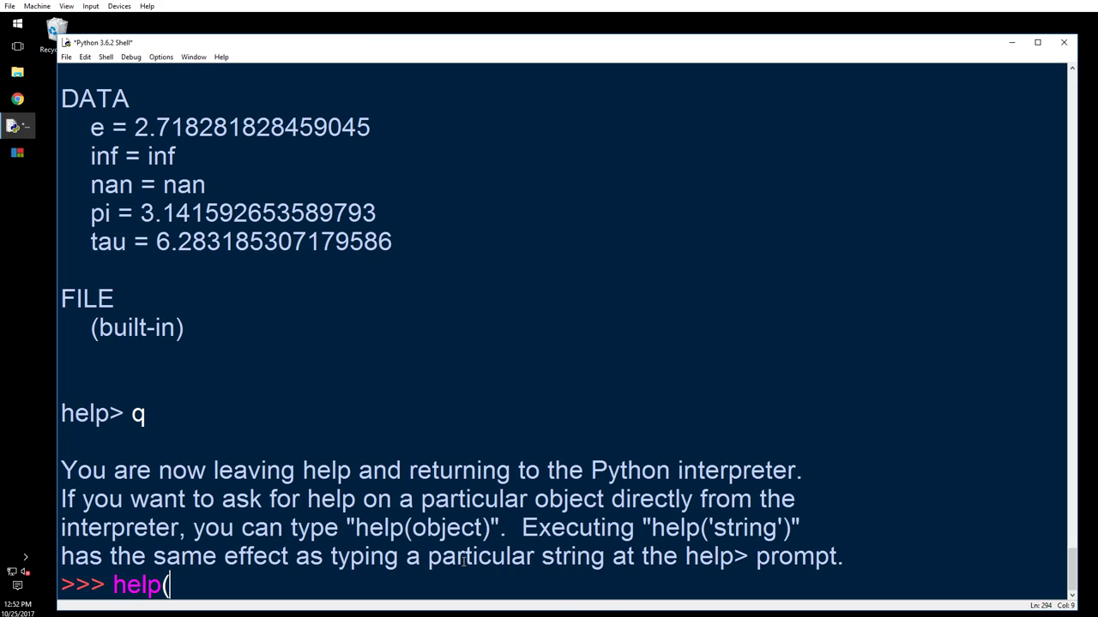
type("math")
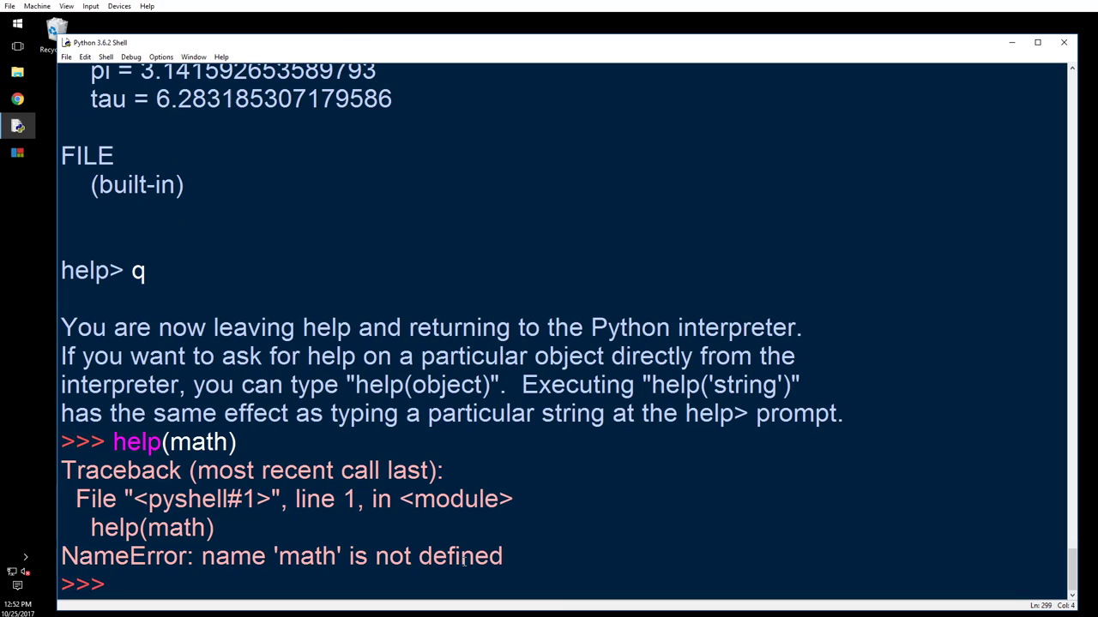
mouse_move(690, 502)
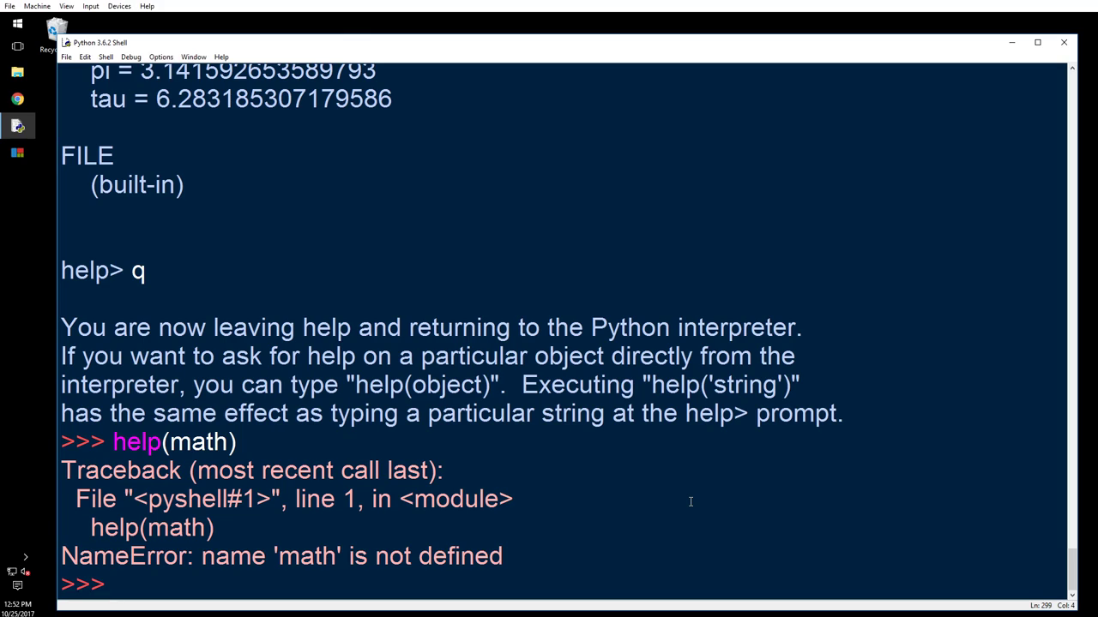
left_click(112, 584)
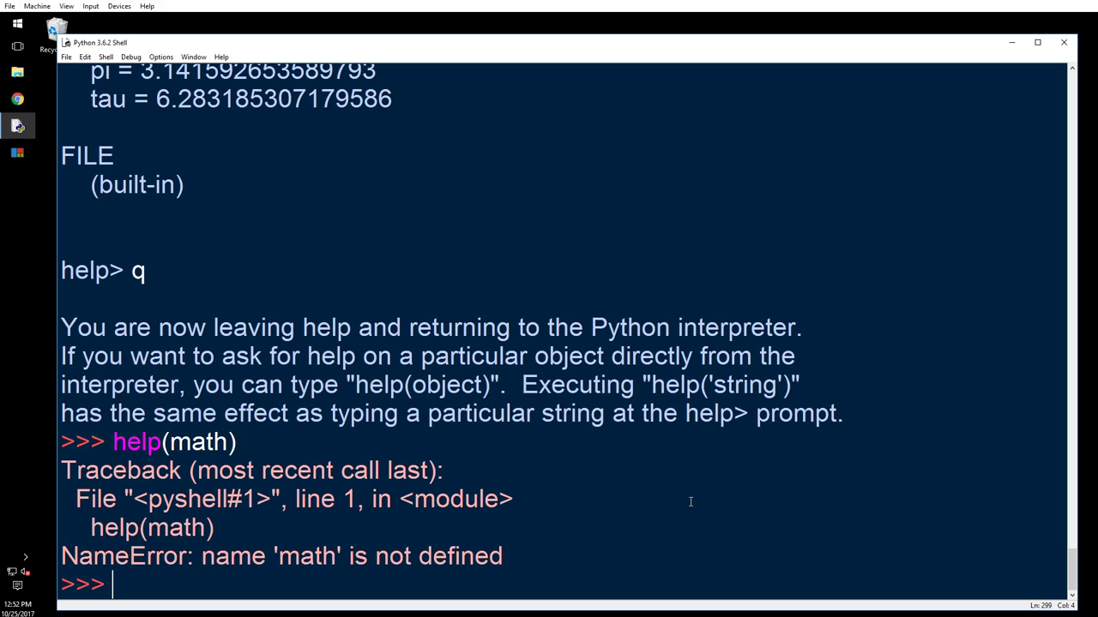
mouse_move(655, 515)
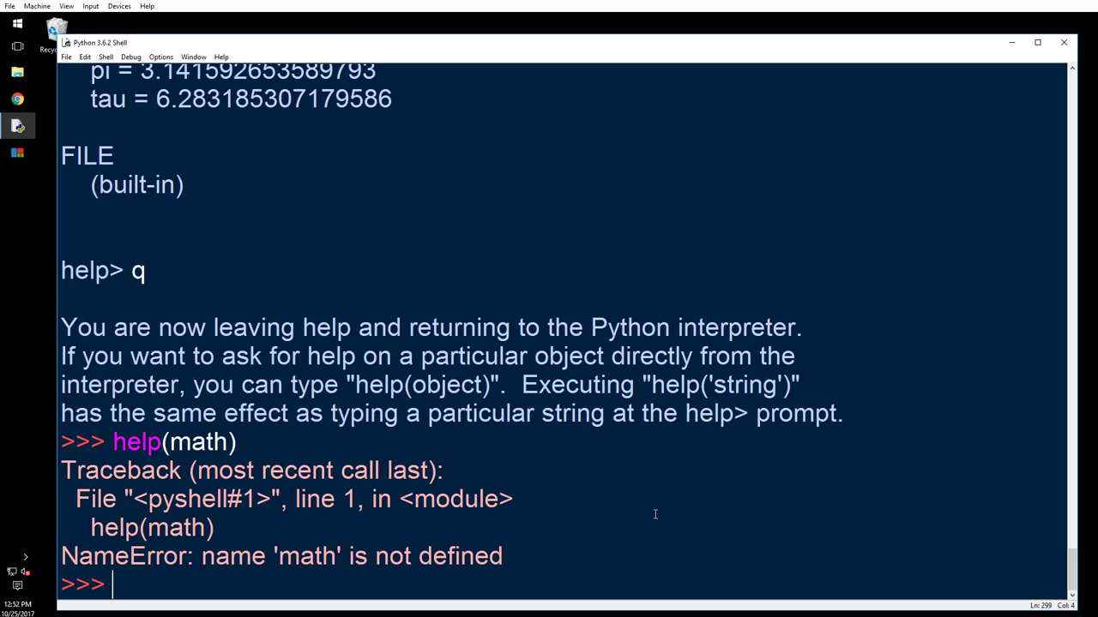
mouse_move(686, 446)
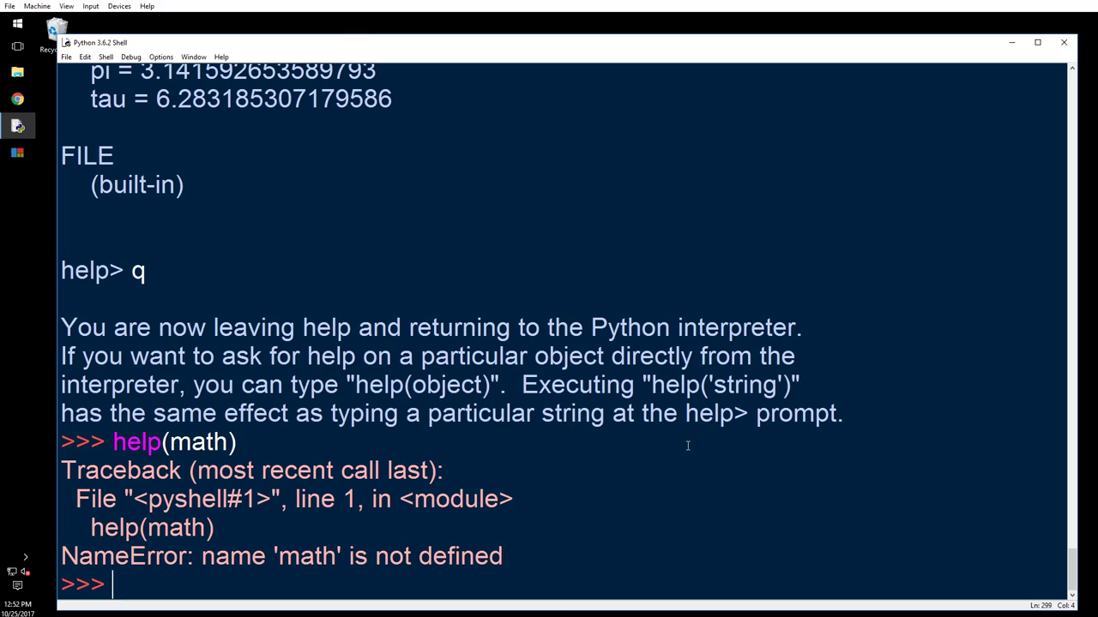
Run import math, then help(math) to print the math module documentation
type("import mat")
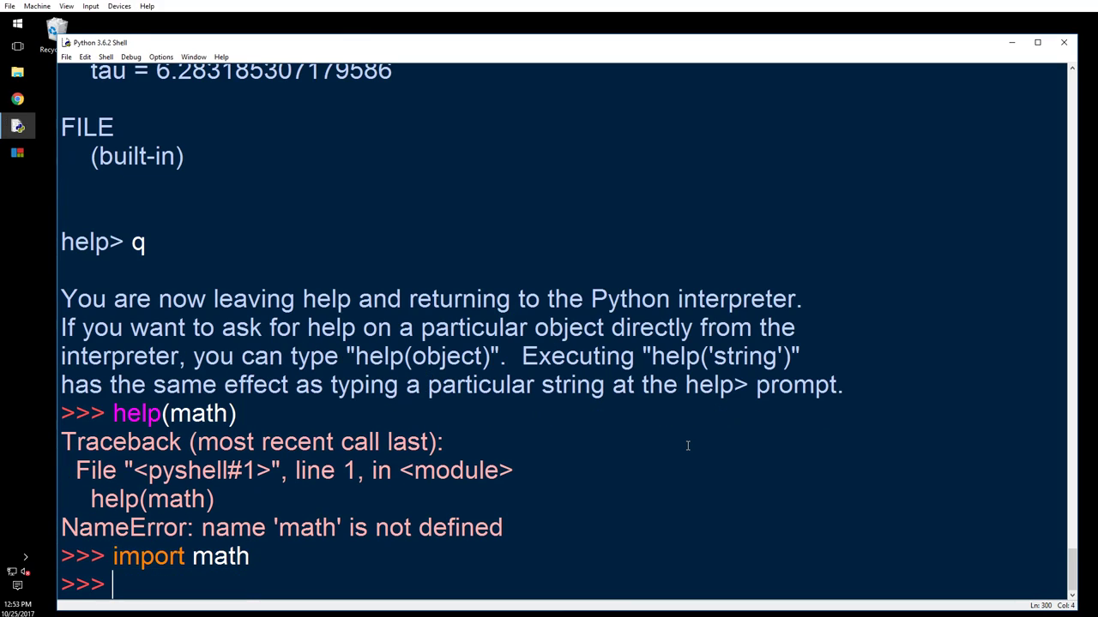
type("hel")
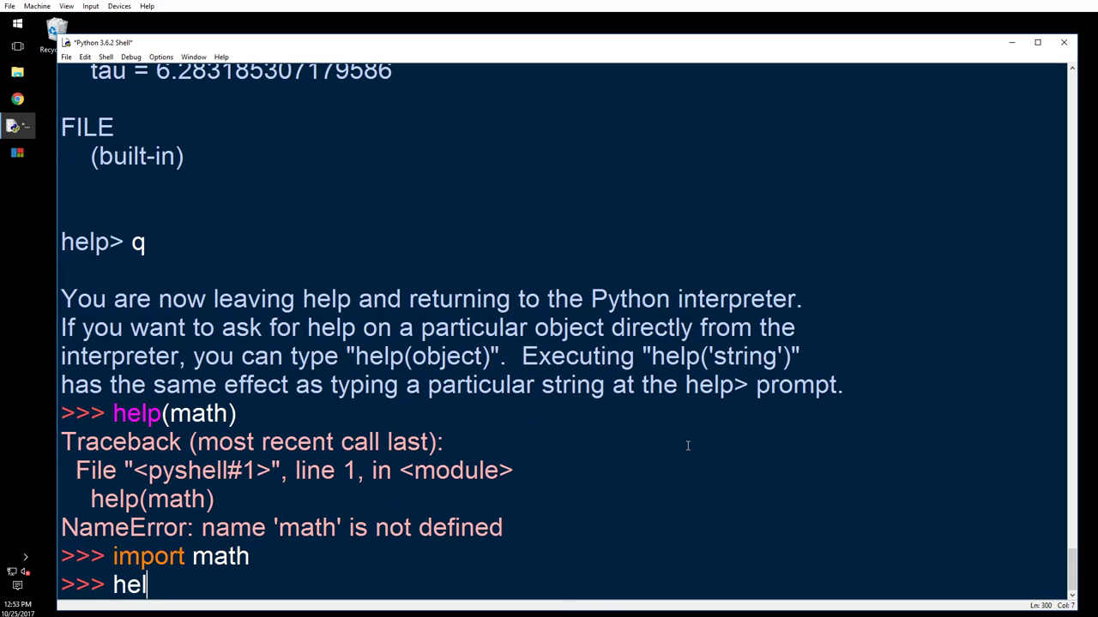
type("p(math")
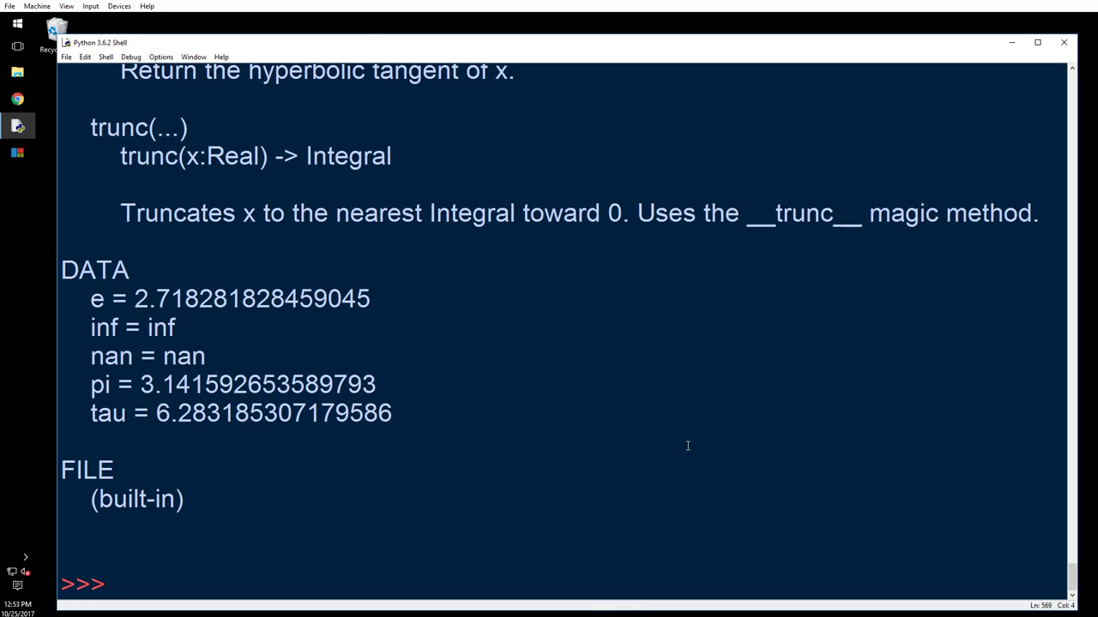
Enter bare help for its usage hint, then help(), and exit interactive help
type("h")
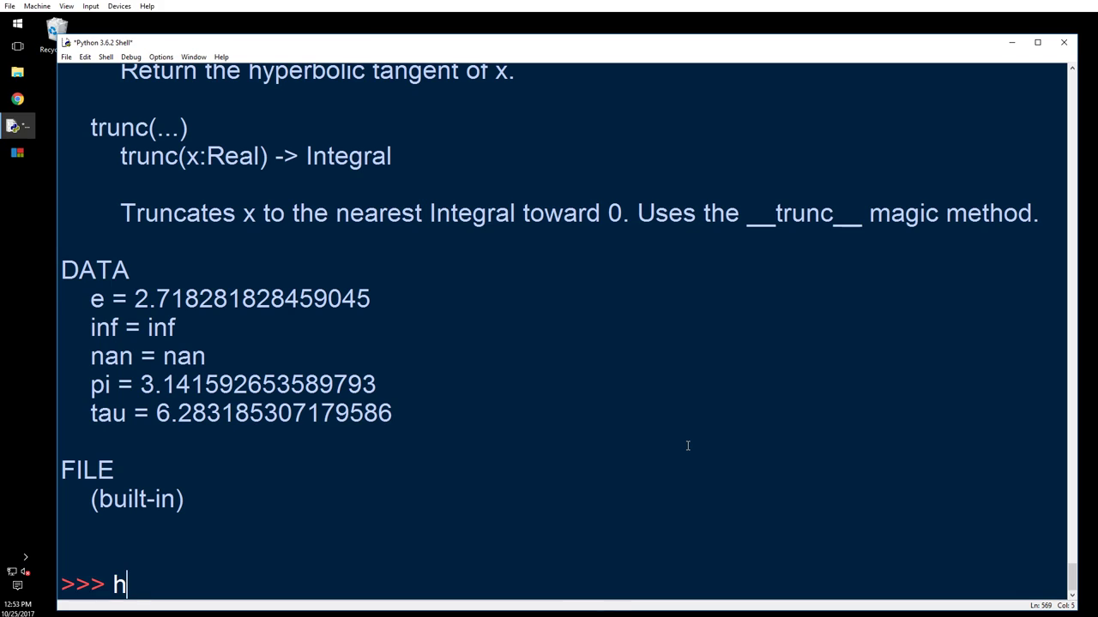
type("elp")
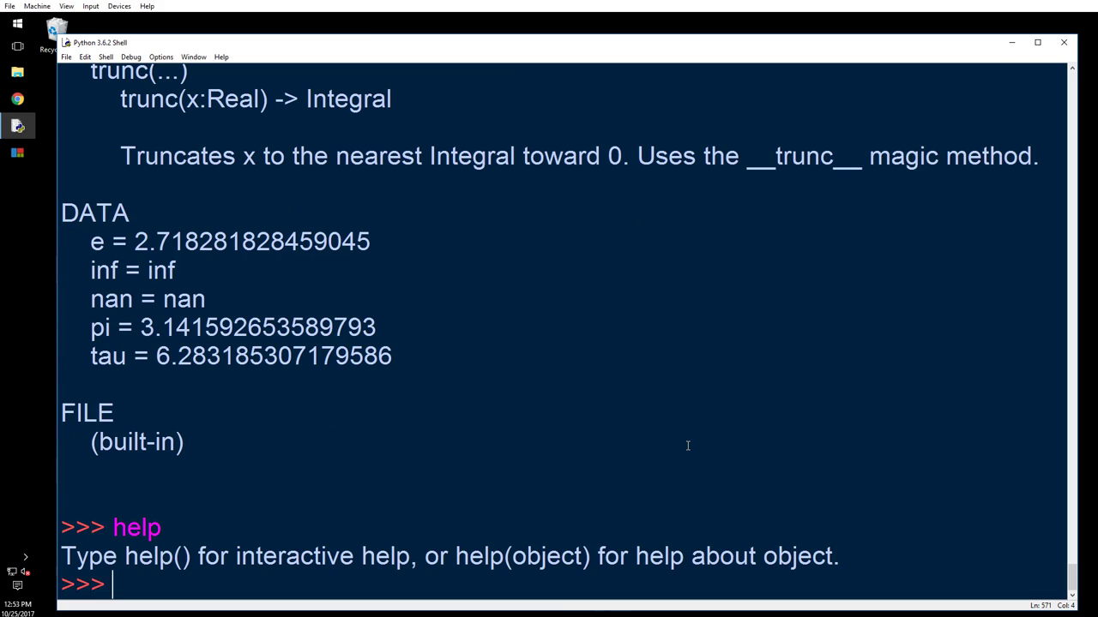
type("help(")
type("q")
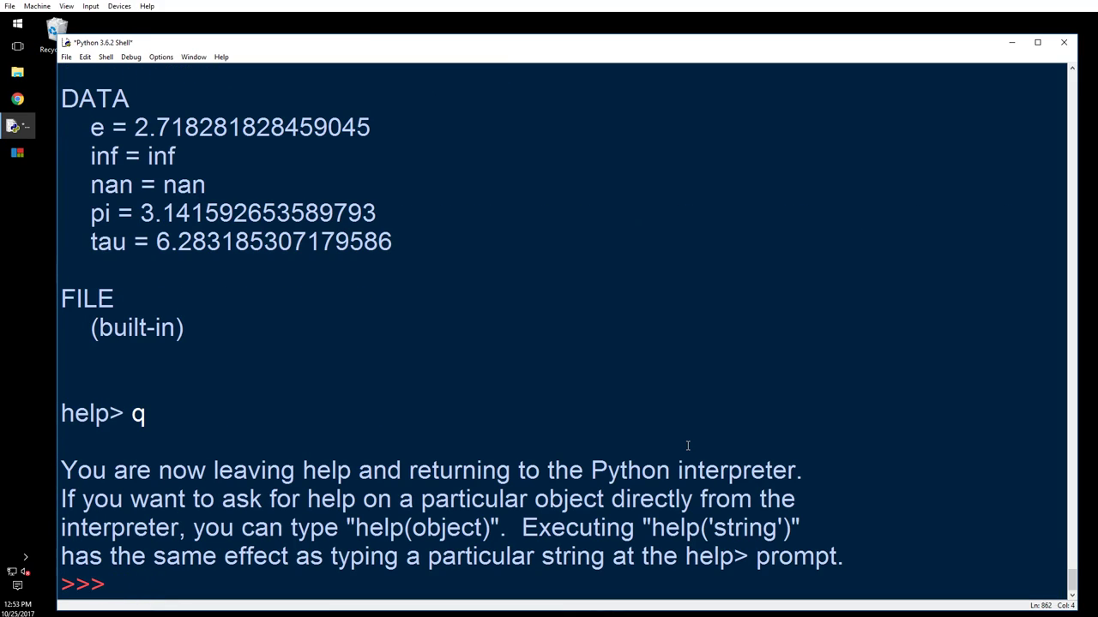
Re-import math and run help(math) to show its documentation again
type("import")
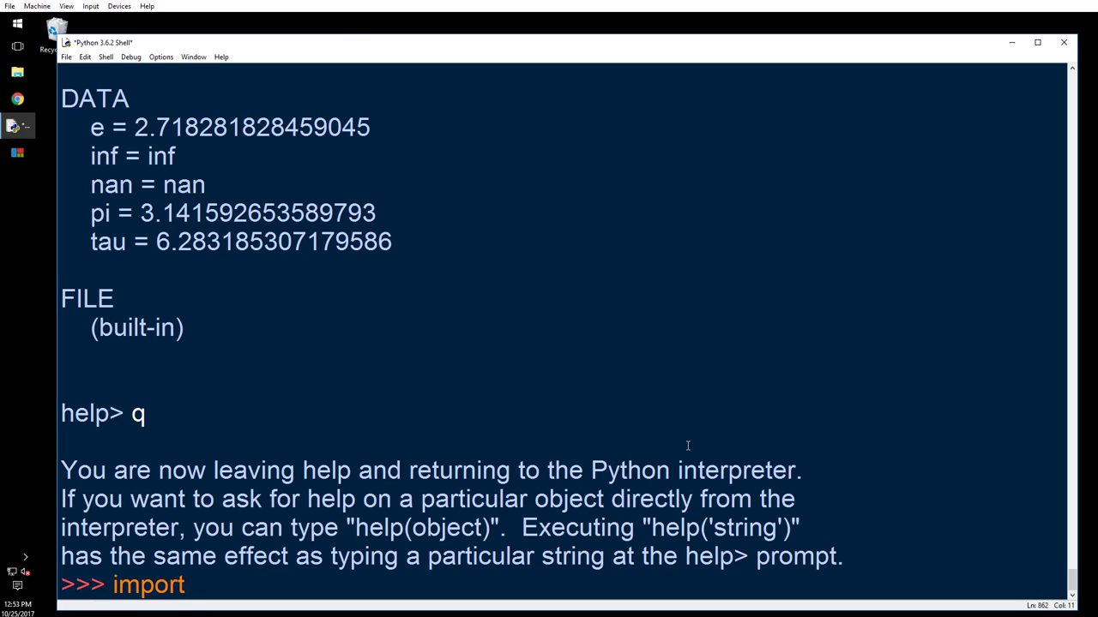
type("f")
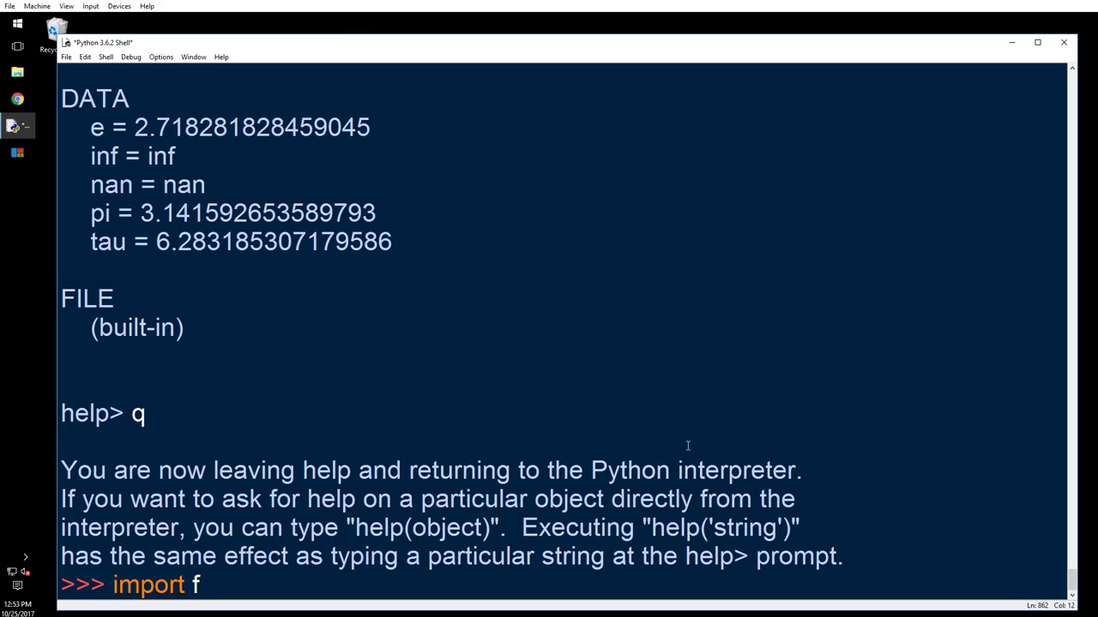
type("ath")
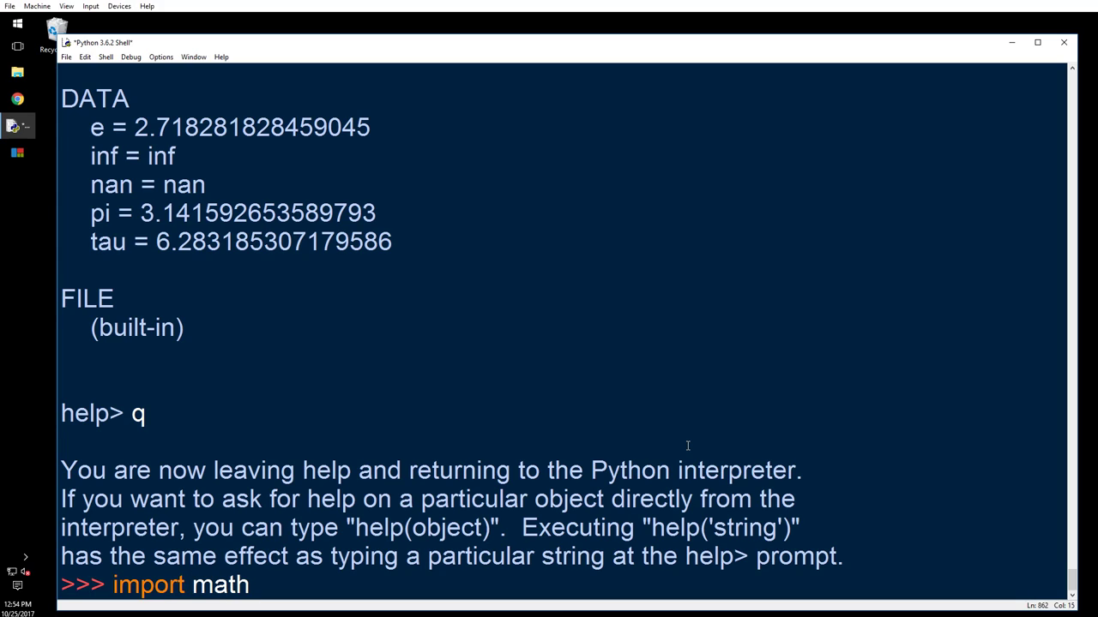
type("he")
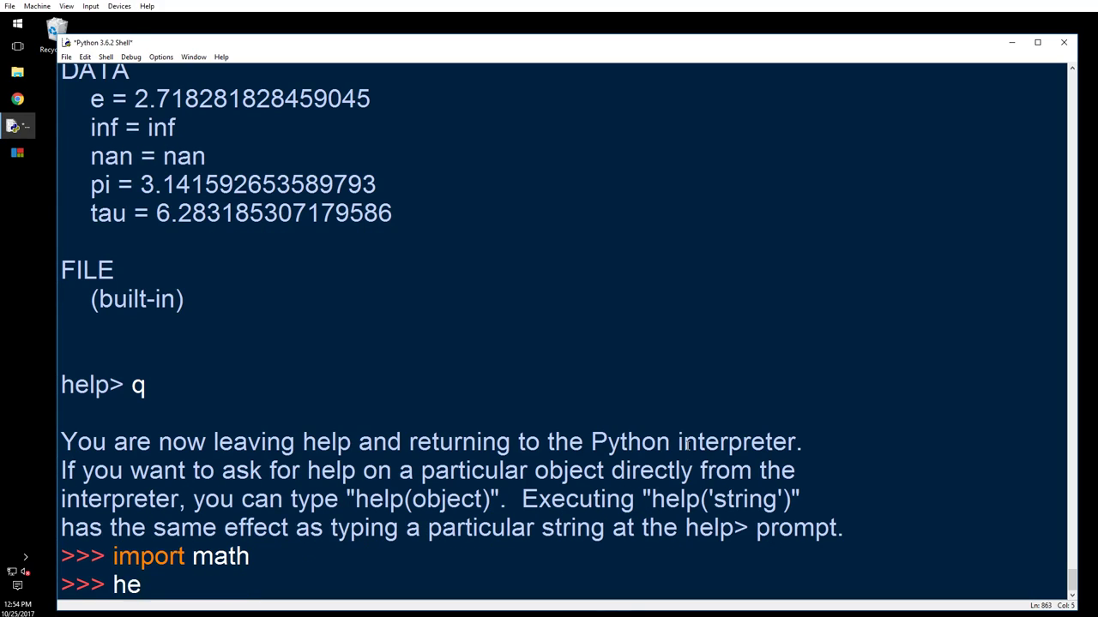
type("lp(math")
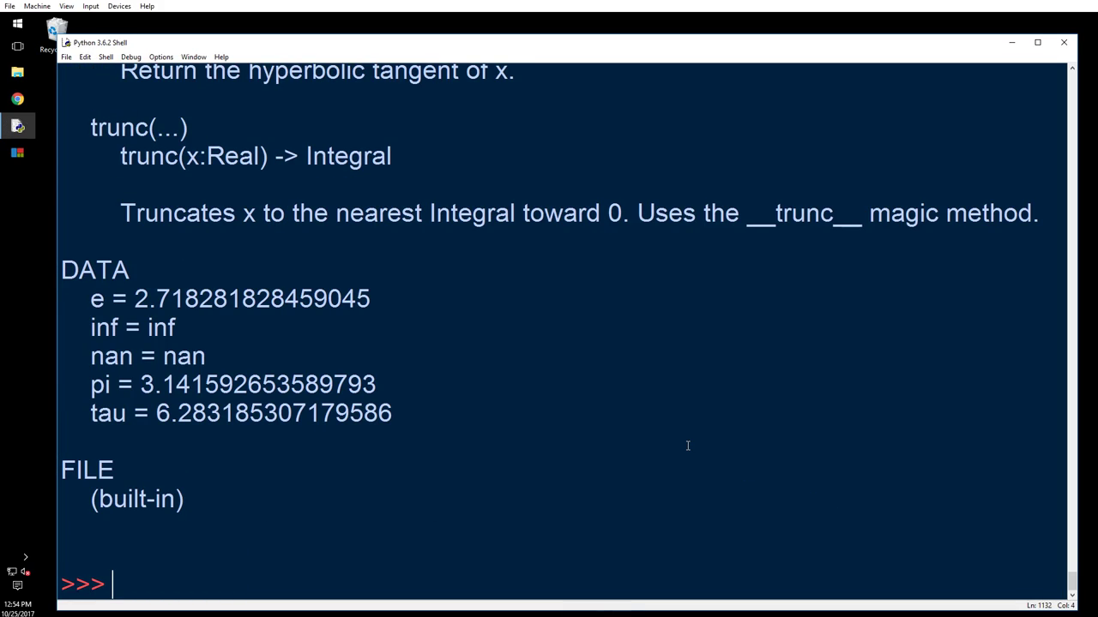
Run dir(math) and dir(math.floor) to list math's names and floor's attributes
type("dir")
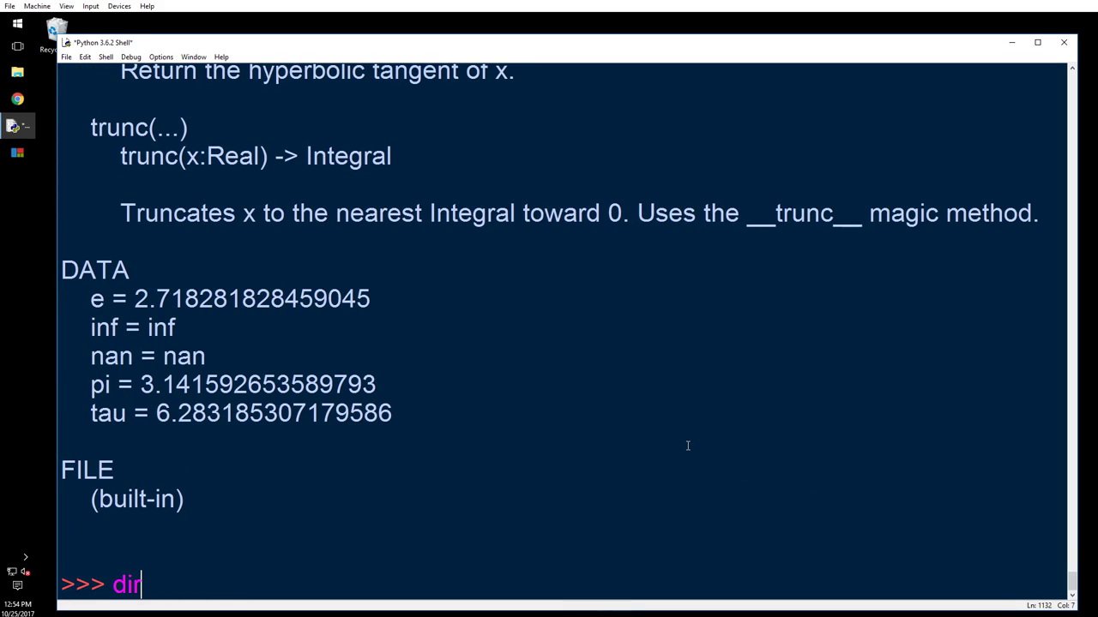
type("(math")
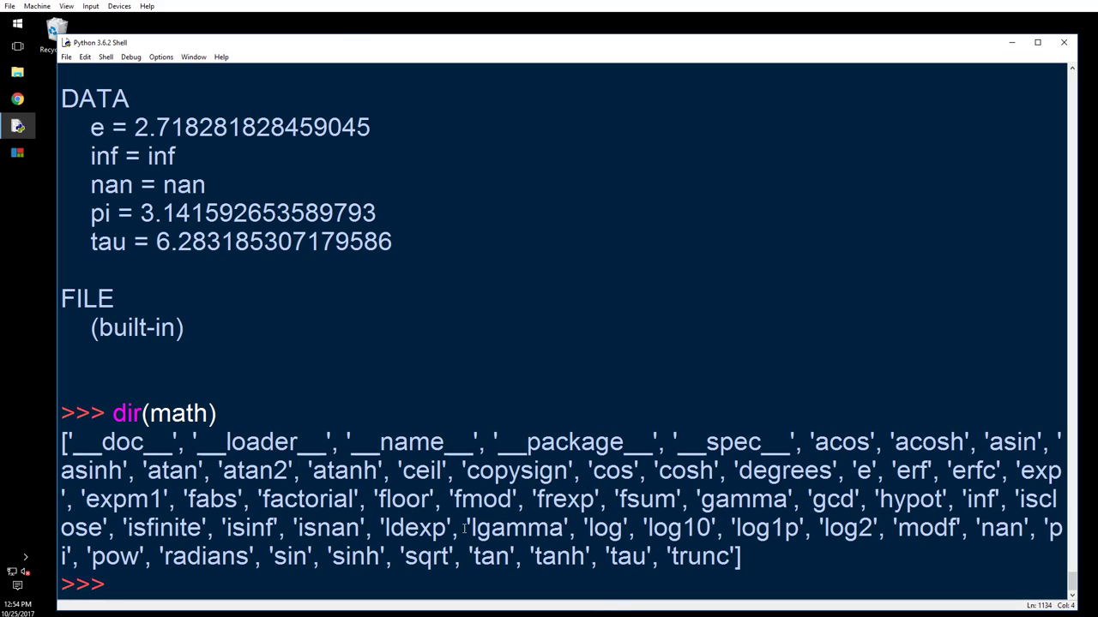
type("dir")
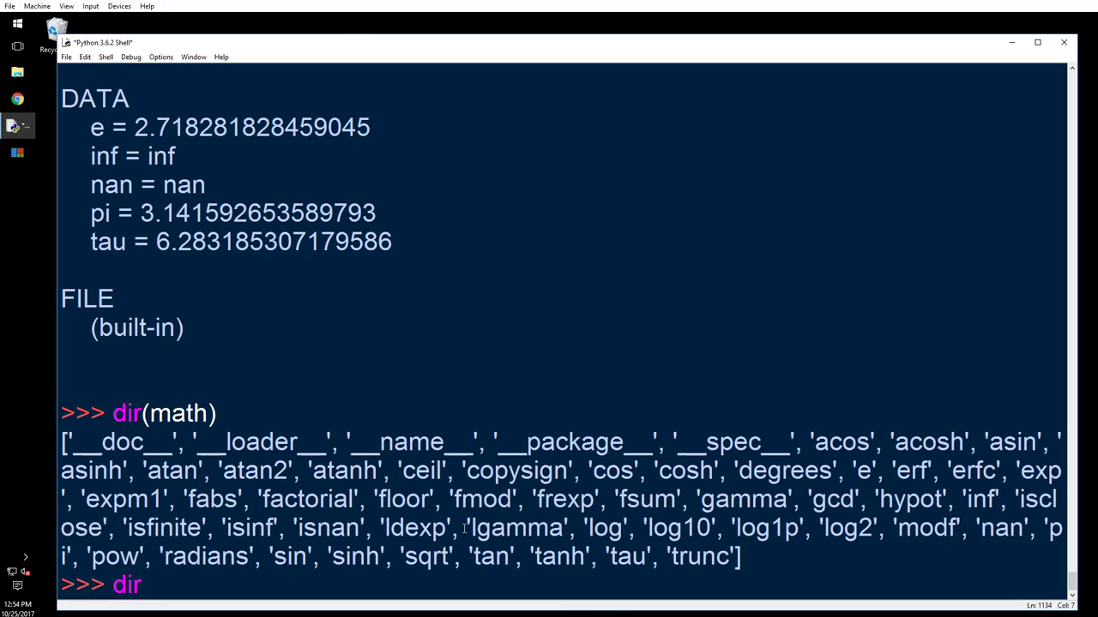
type("(")
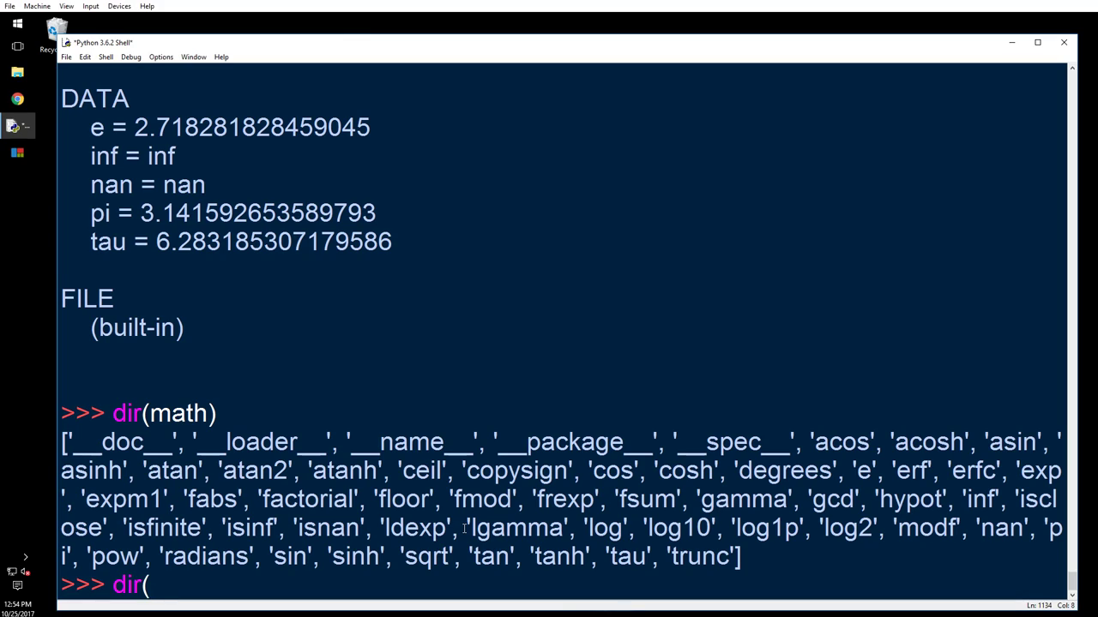
type("math)")
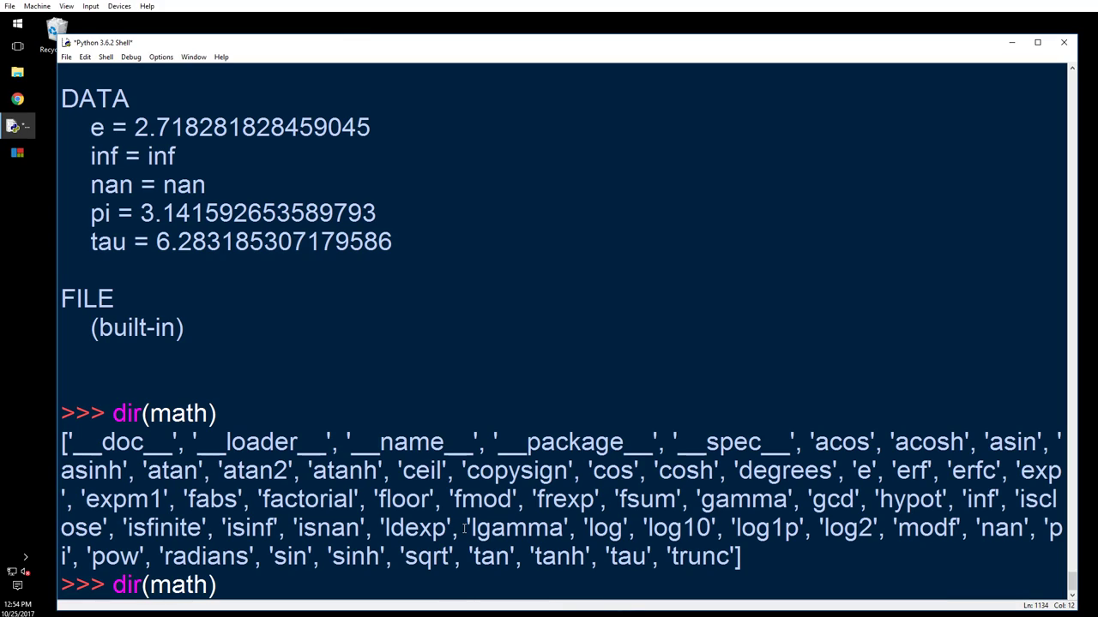
type(".floor")
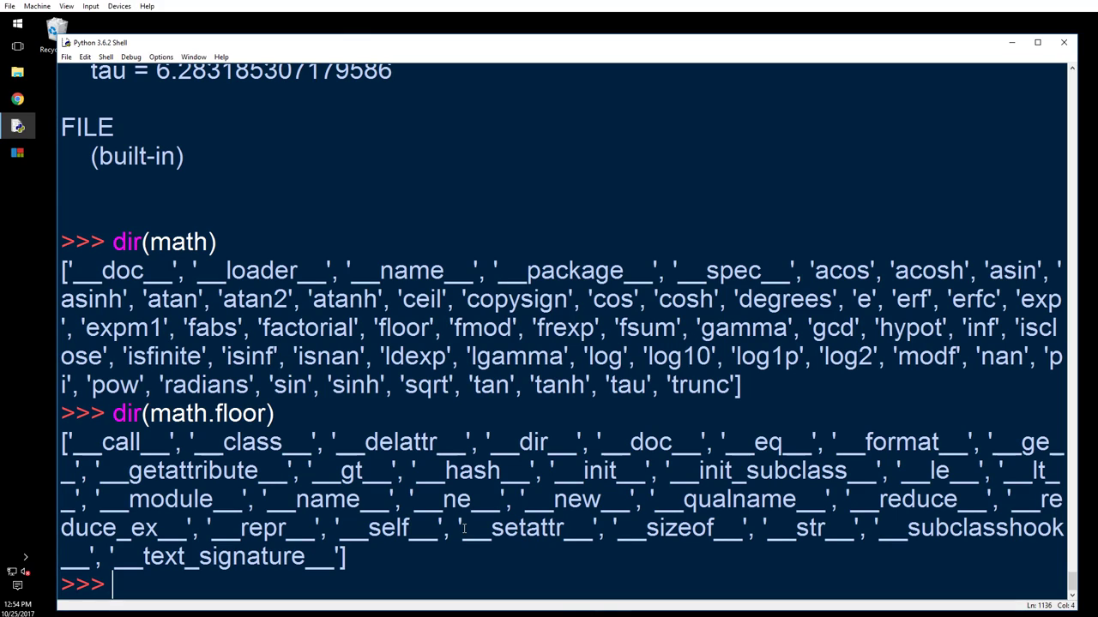
Enter help(math.floor), showing floor returns the largest integer <= x
type("he")
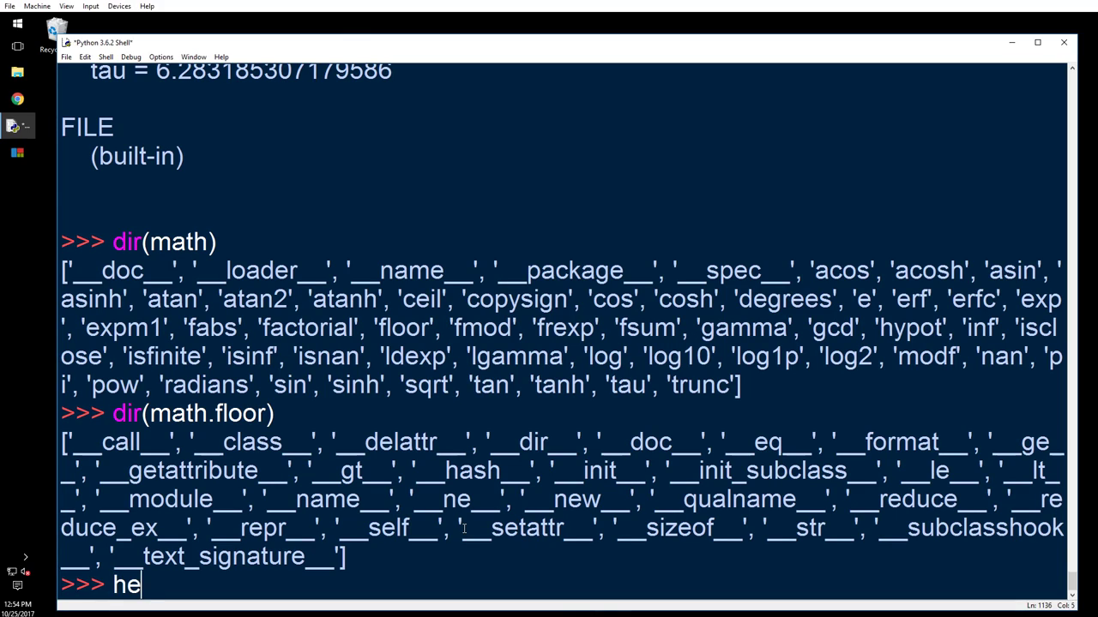
type("lp(math")
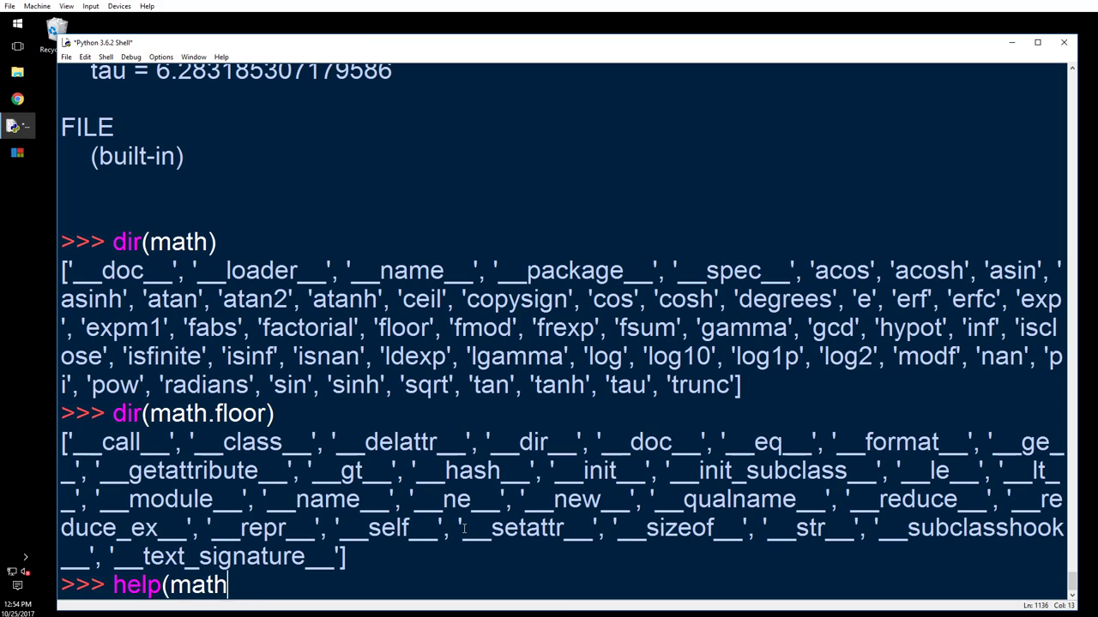
type(".floor")
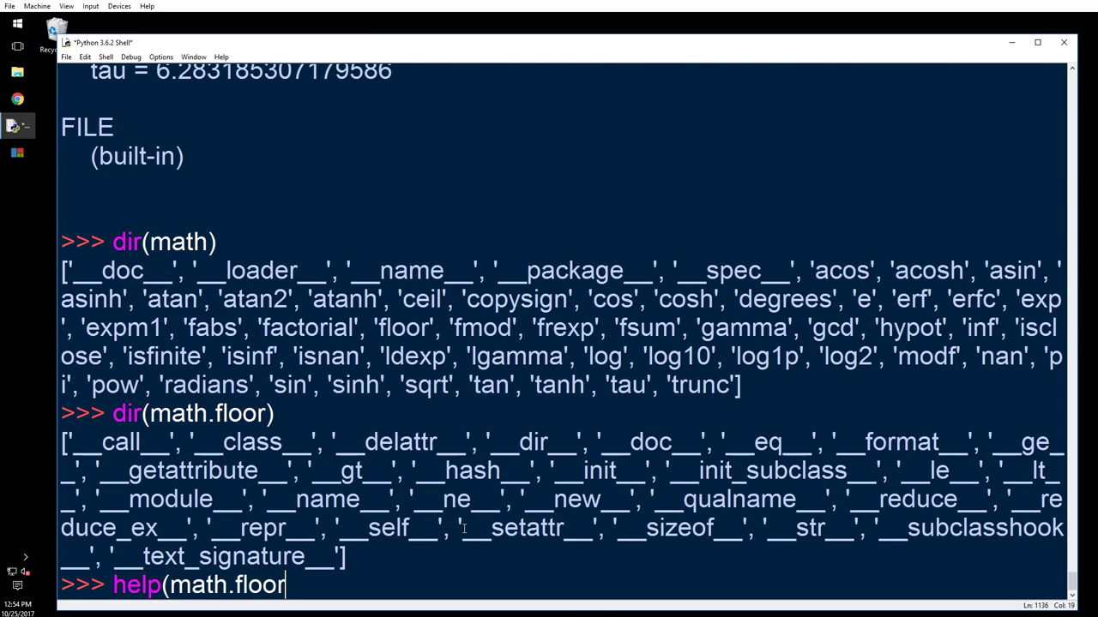
key("Return")
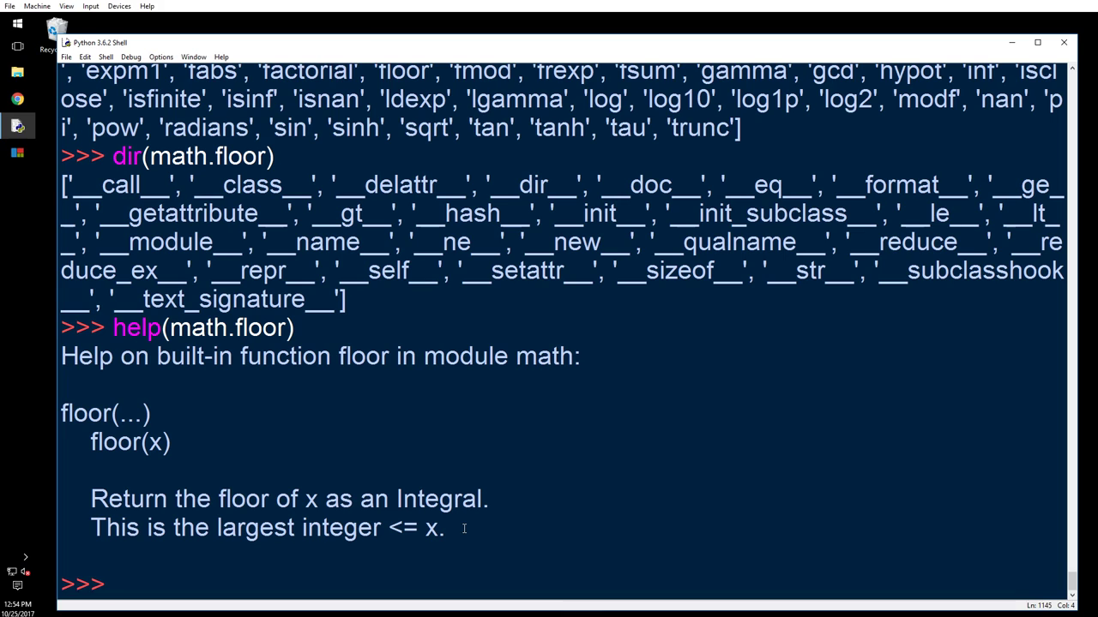
mouse_move(911, 153)
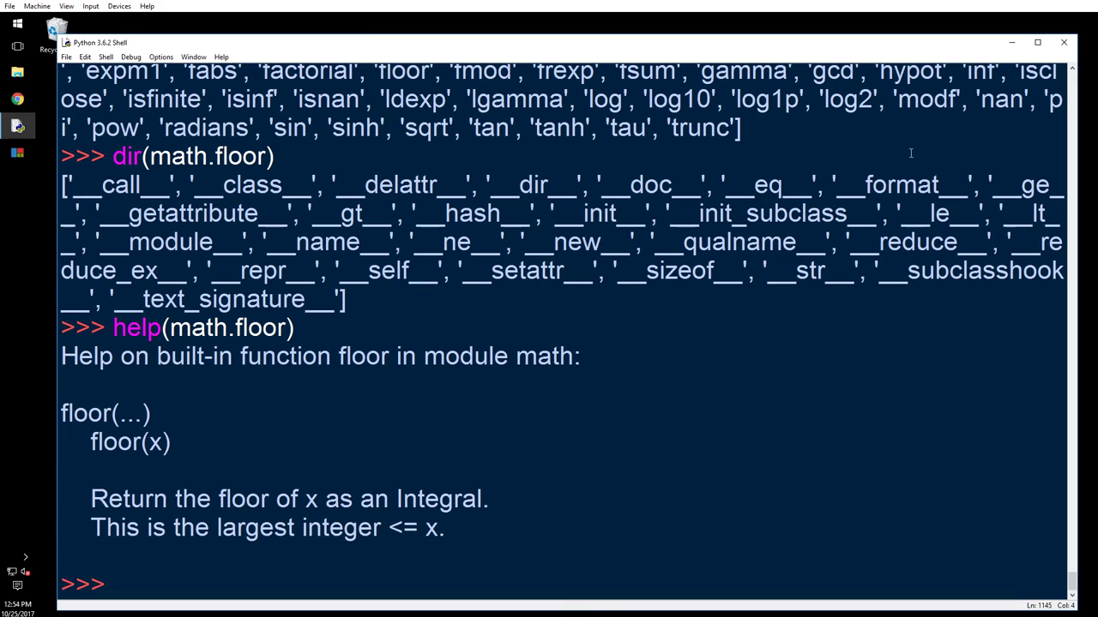